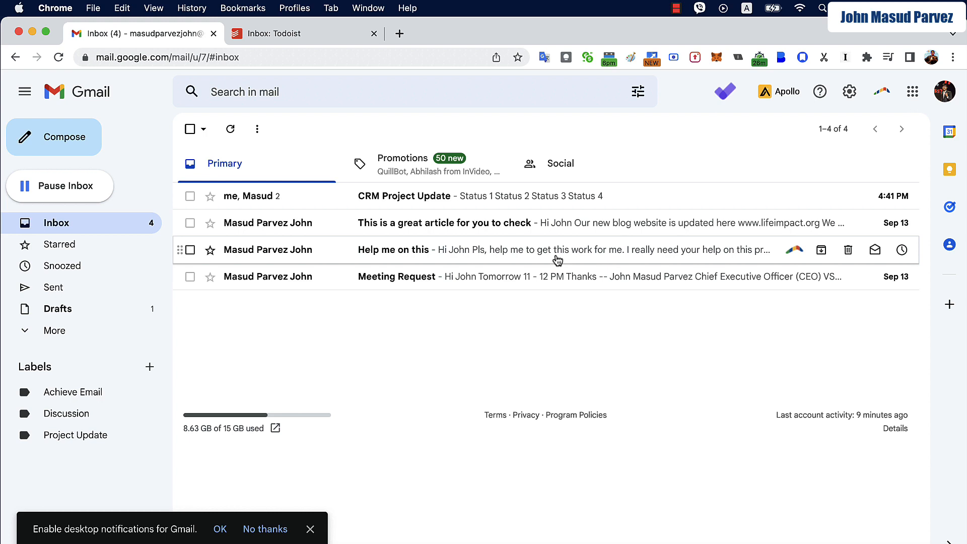
mouse_move(557, 258)
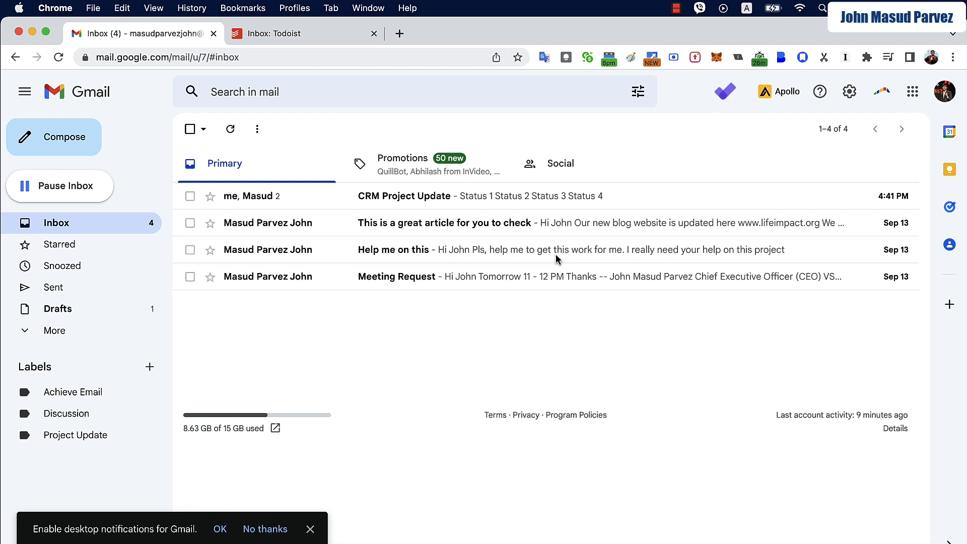
mouse_move(417, 342)
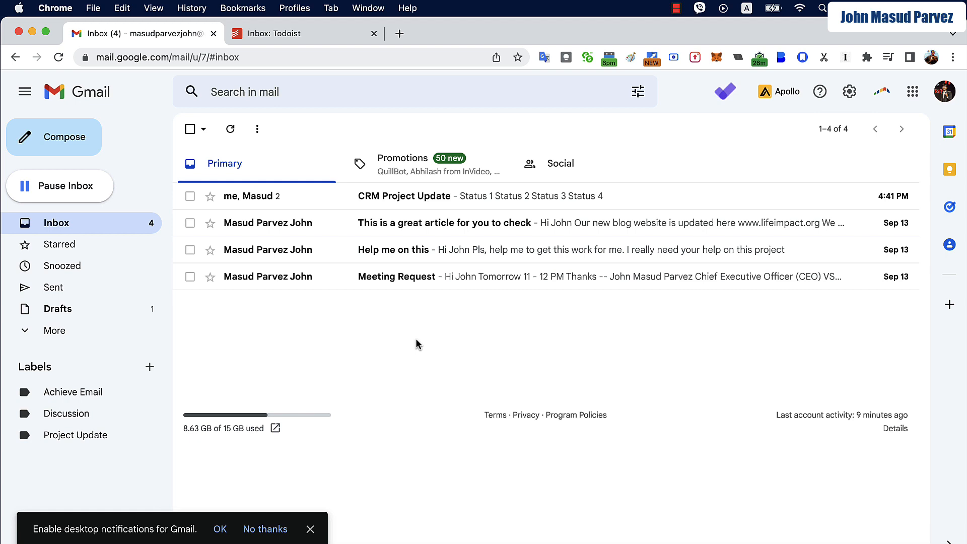
mouse_move(389, 336)
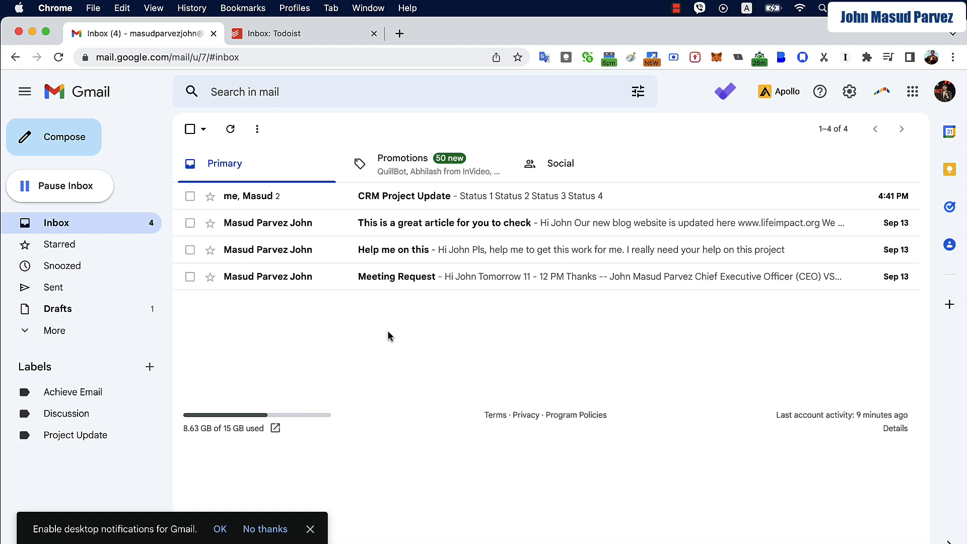
mouse_move(387, 277)
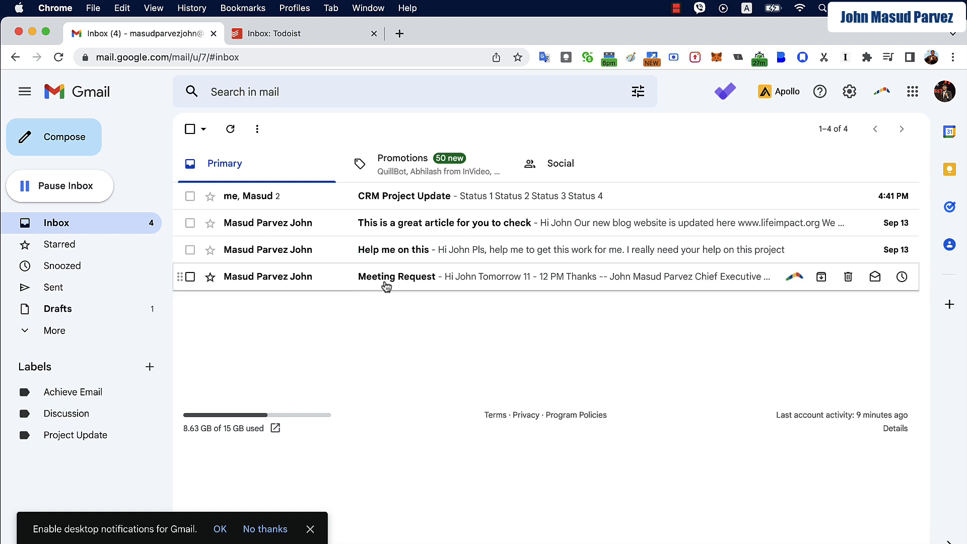
- Open the Meeting Request email asking to meet tomorrow from 11 to 12 PM
left_click(397, 277)
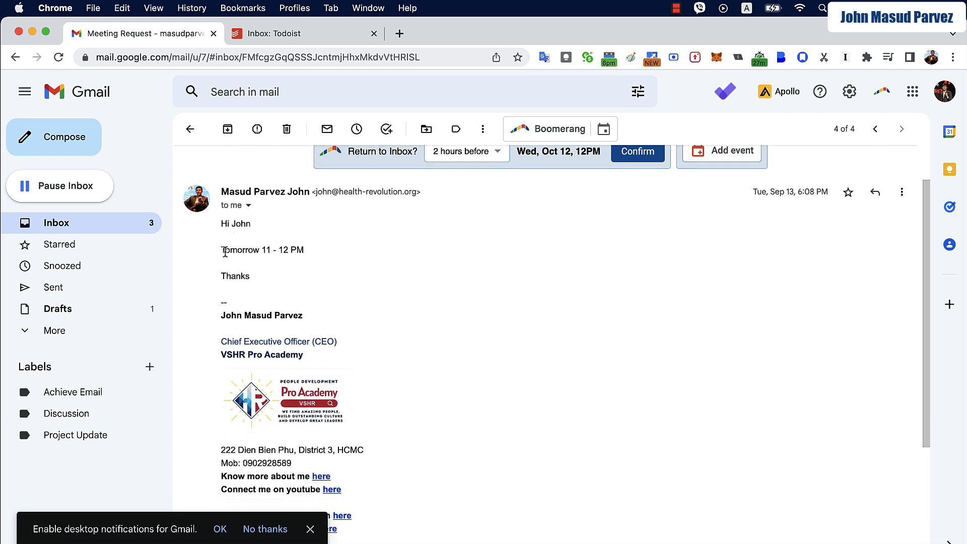
scroll("up", 3)
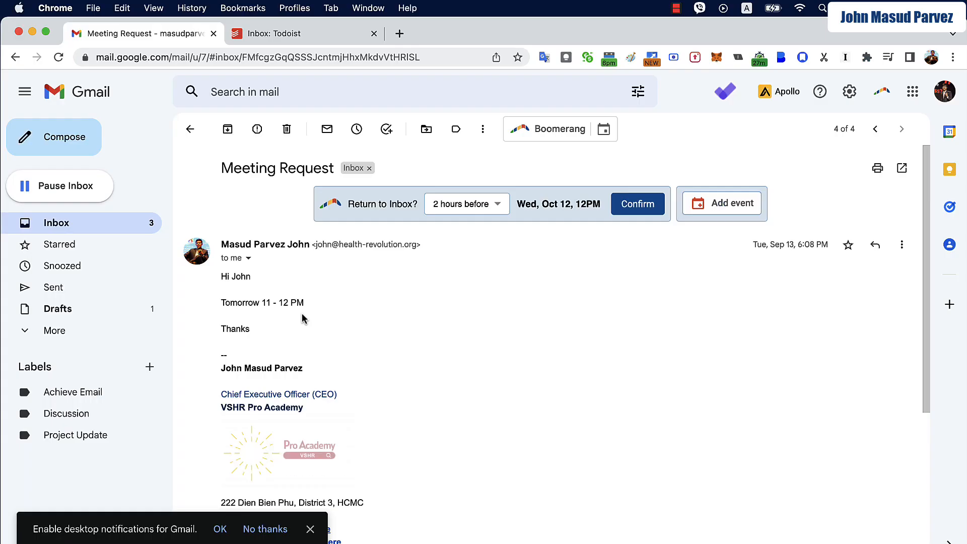
mouse_move(362, 341)
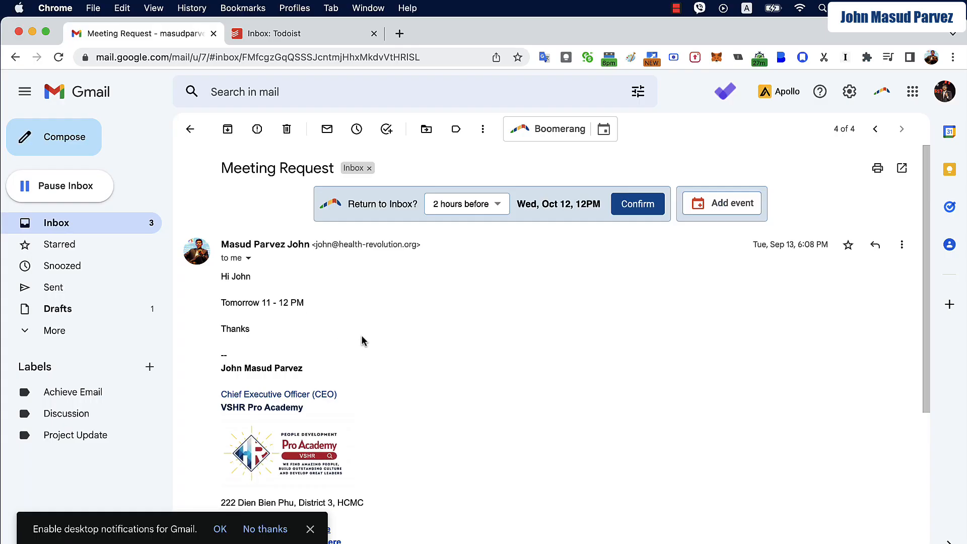
mouse_move(385, 348)
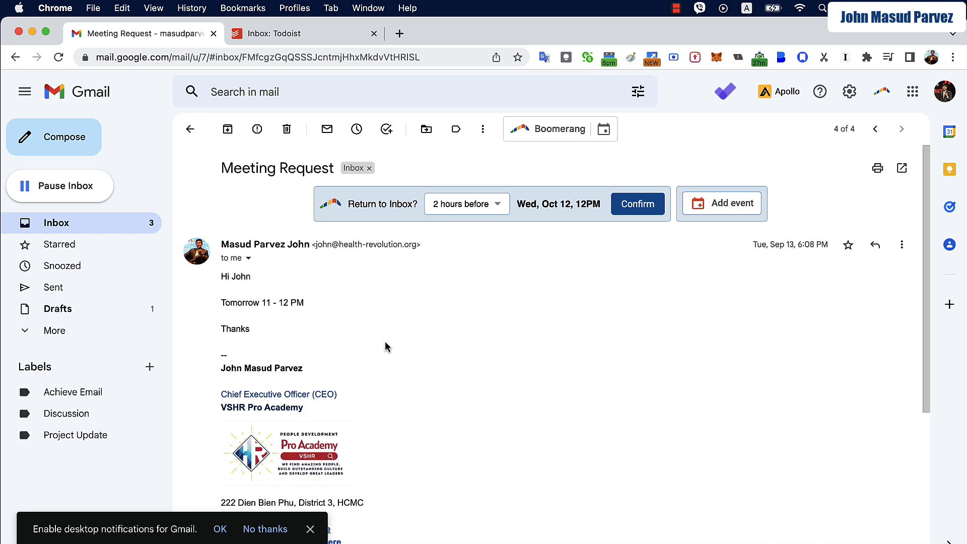
mouse_move(813, 205)
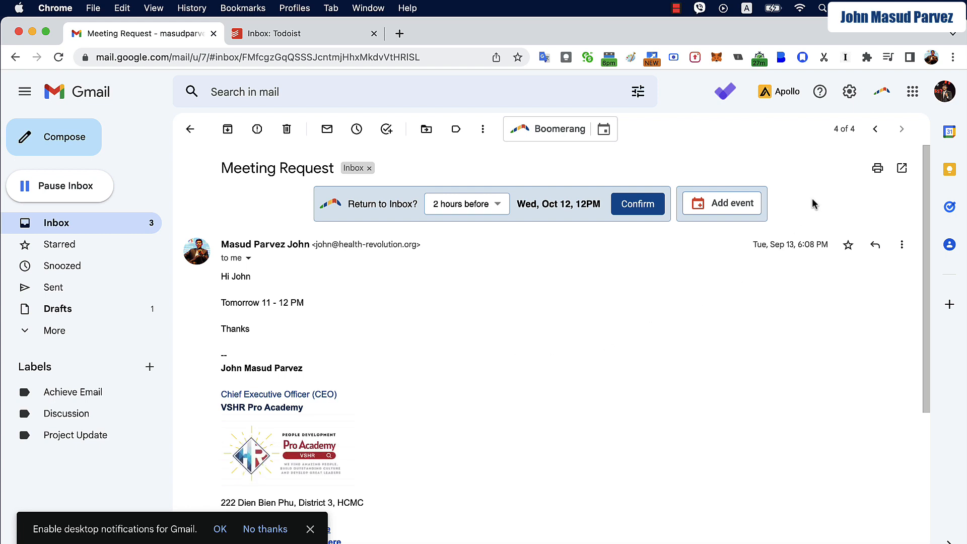
- In Google Calendar, start a 'Discussing about the work' event on Wednesday 12 at 11am
left_click(912, 91)
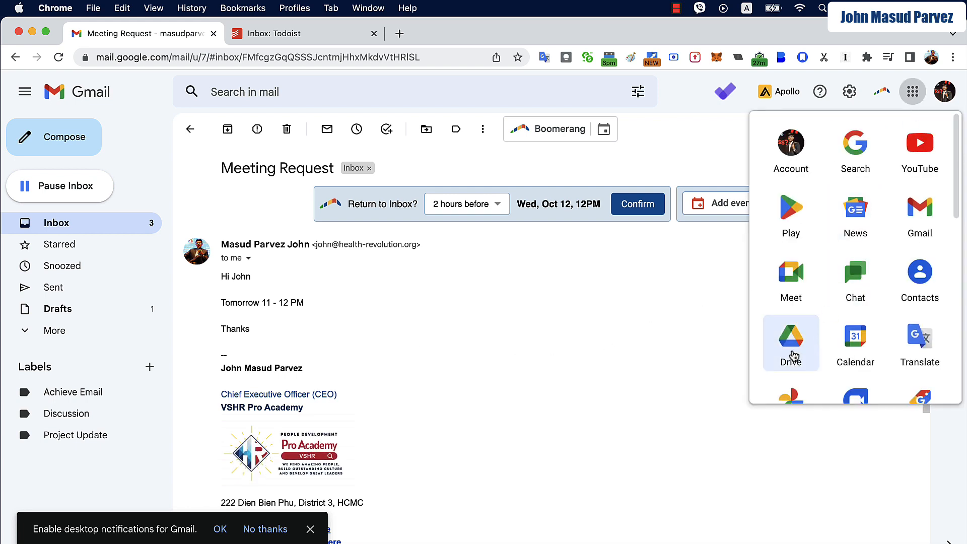
left_click(855, 344)
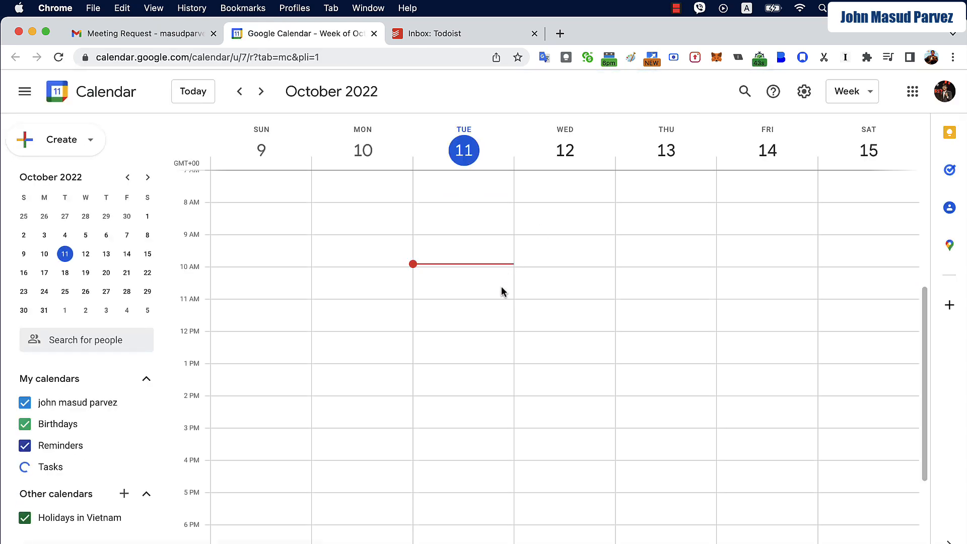
left_click(25, 467)
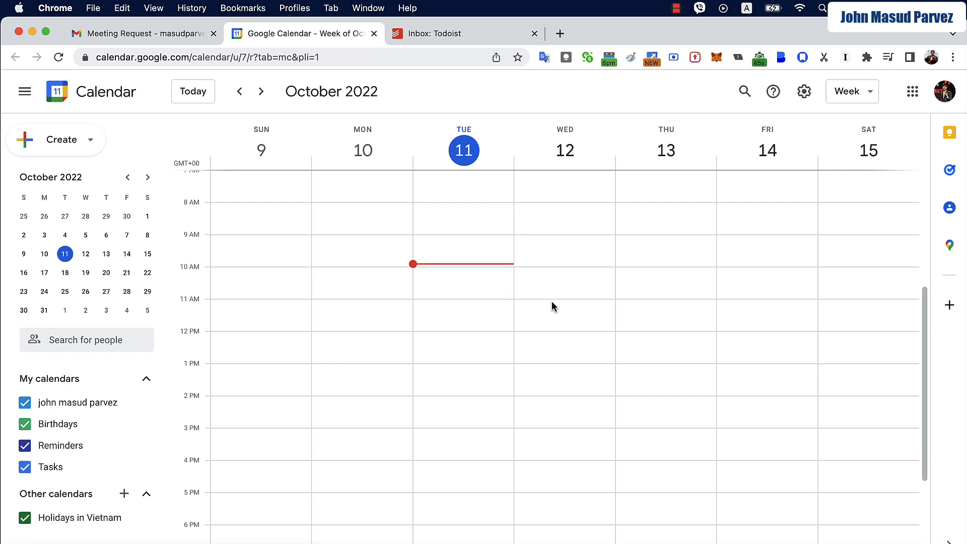
left_click(560, 314)
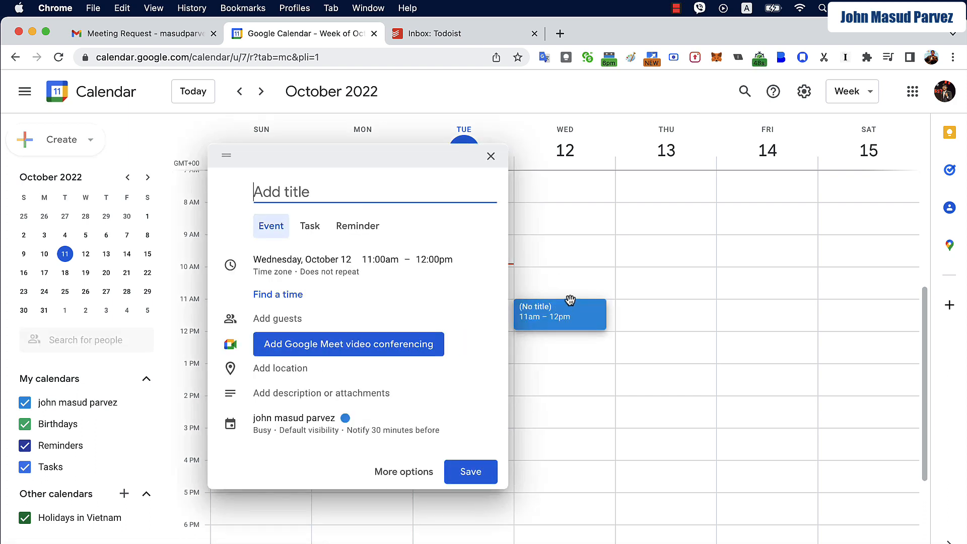
type("Discussin")
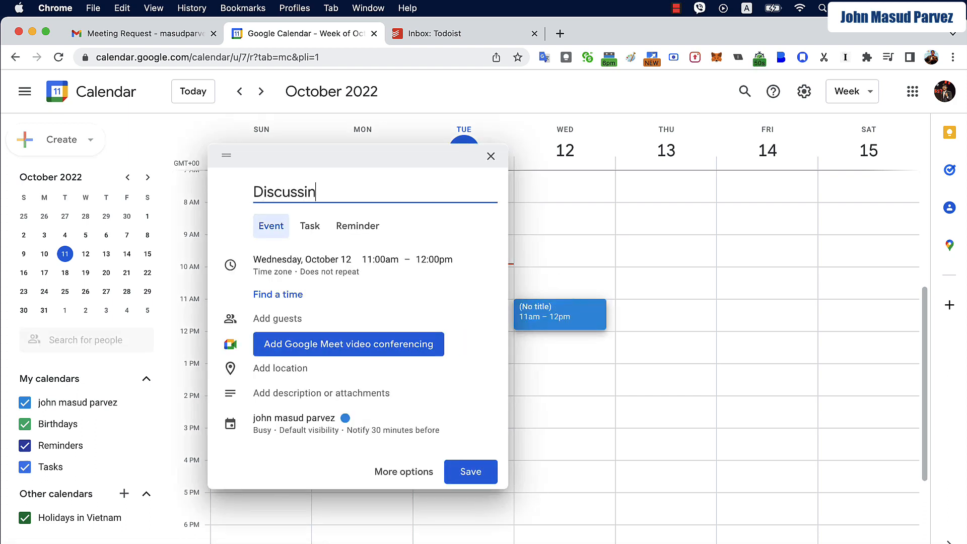
type("g about the work")
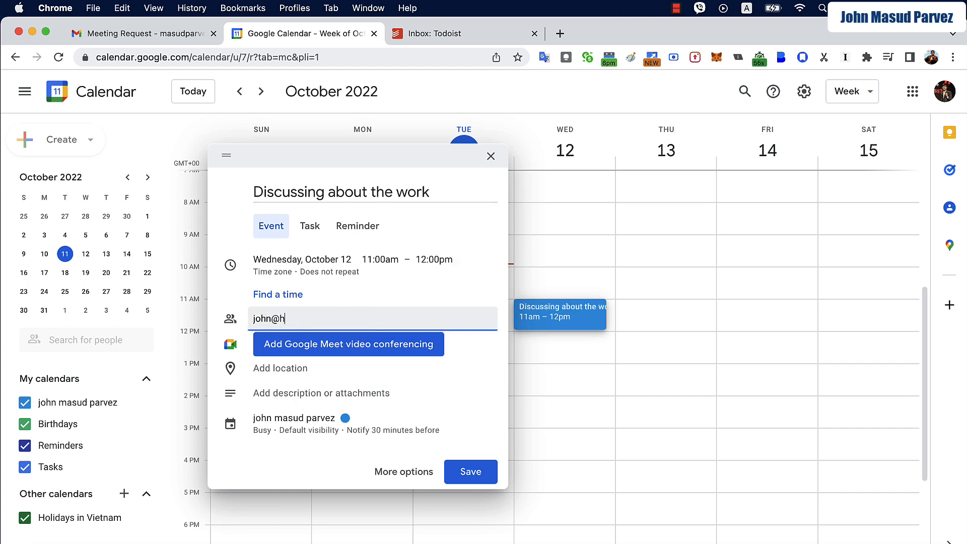
type("ealth-revolution.or")
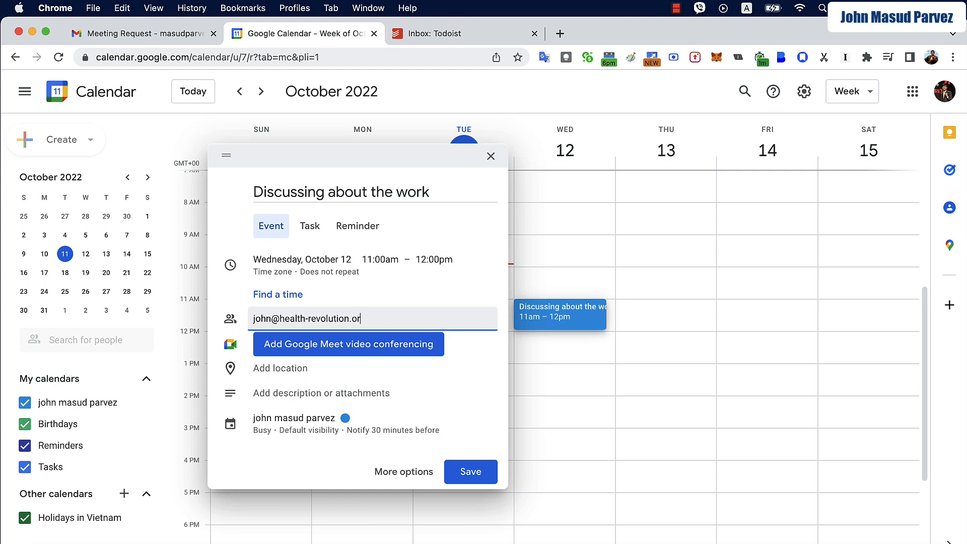
- Copy the Meeting Request sender's address, add Google Meet, and save the event
left_click(143, 34)
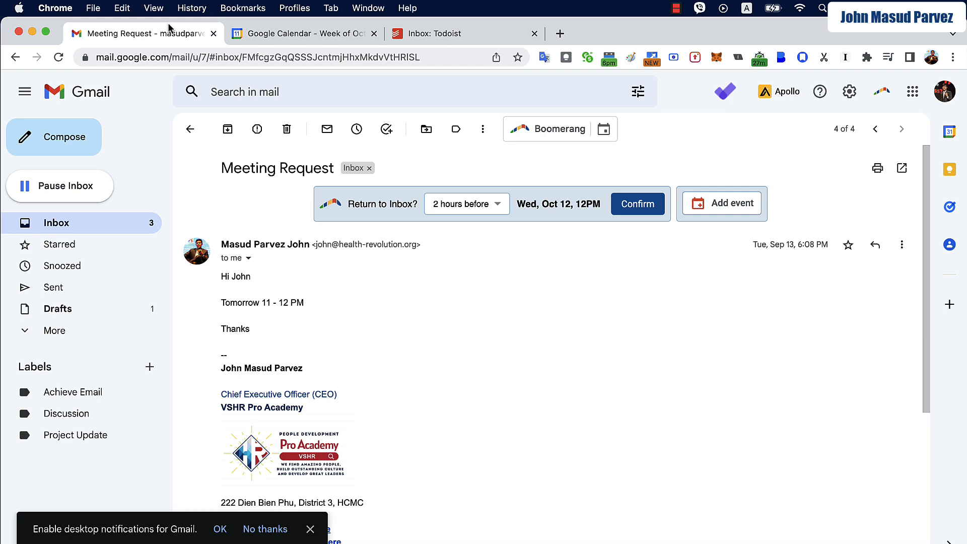
left_click(235, 258)
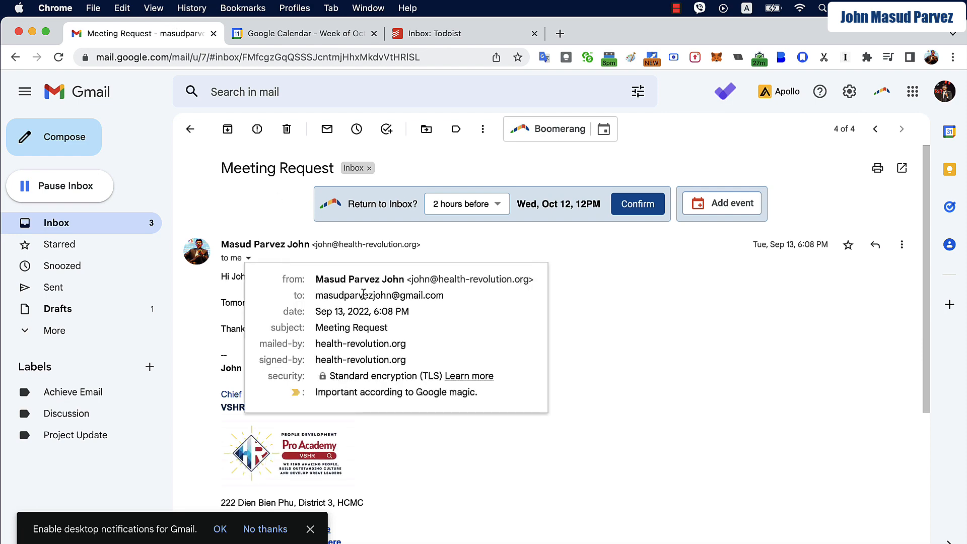
double_click(470, 279)
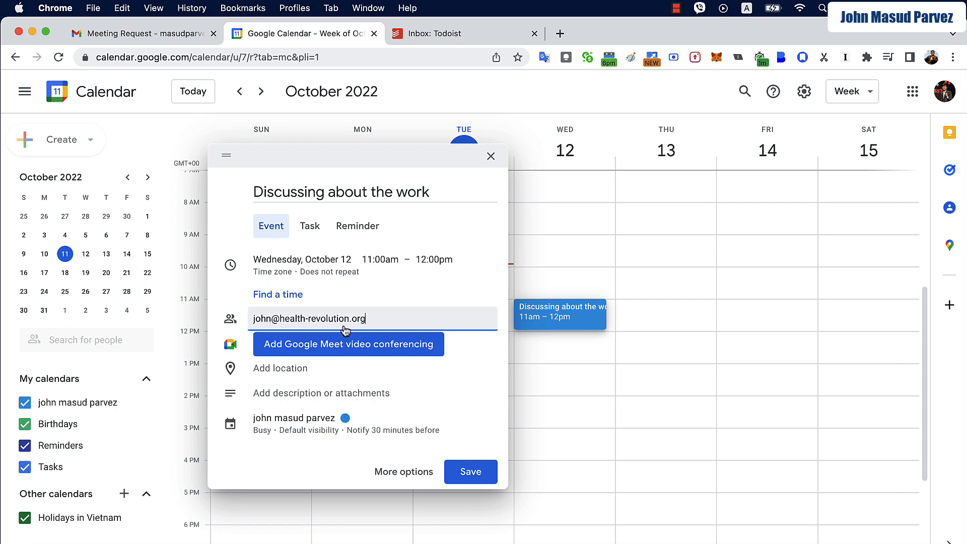
left_click(347, 344)
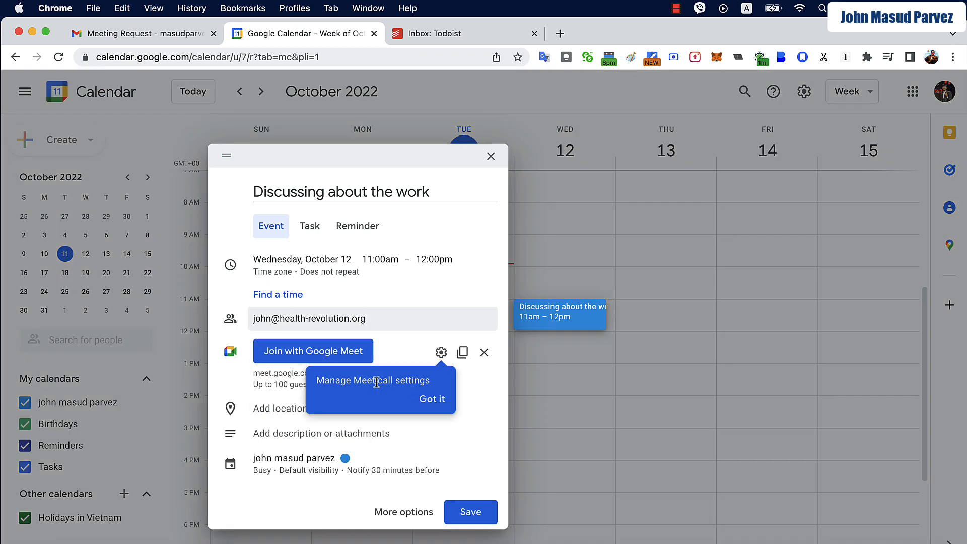
left_click(432, 399)
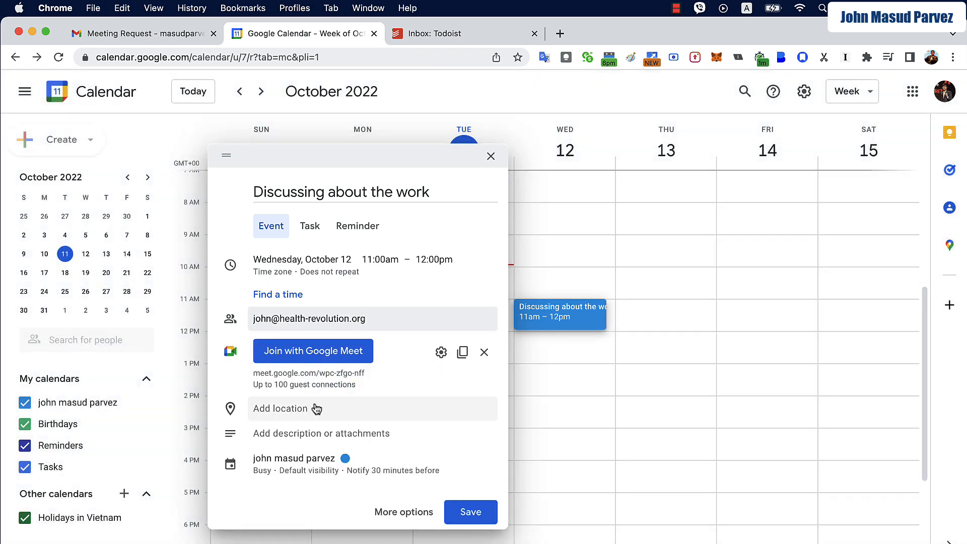
left_click(470, 512)
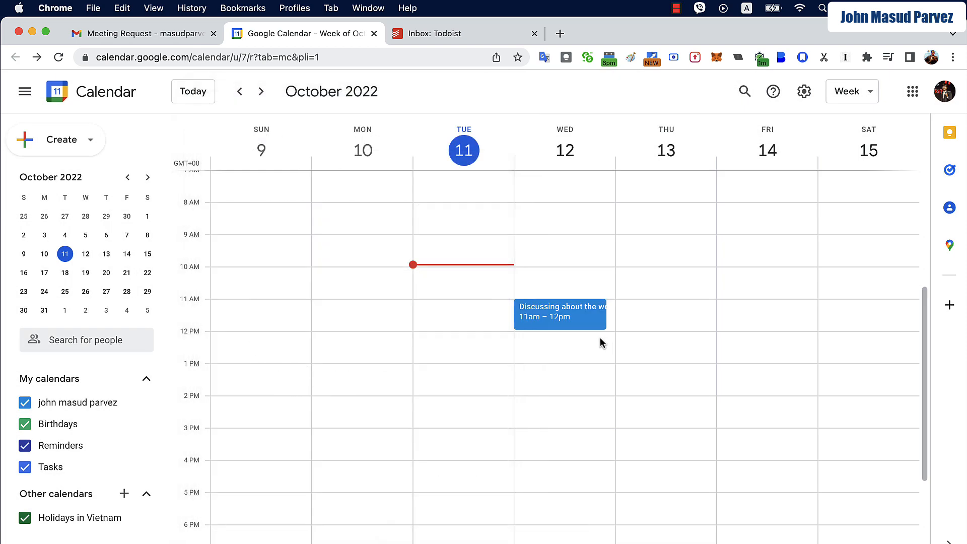
mouse_move(553, 319)
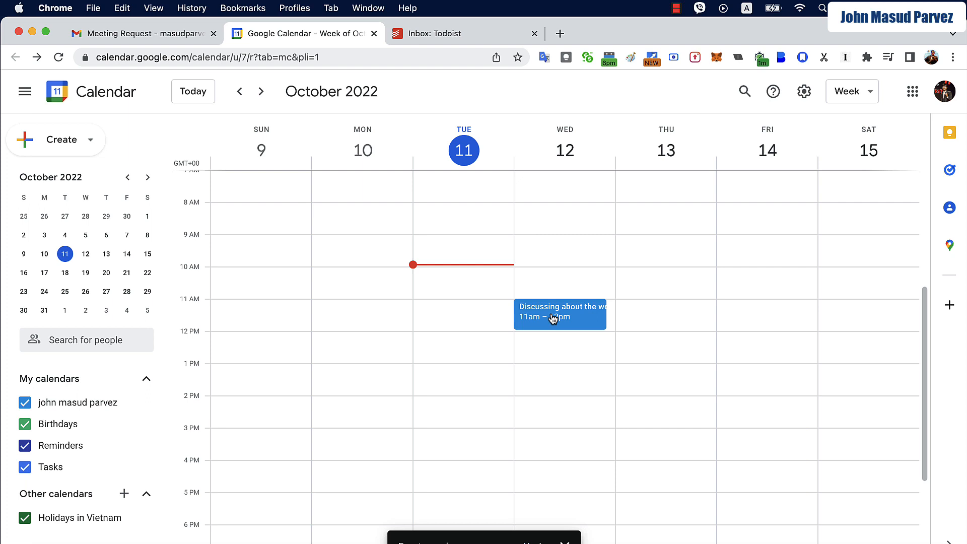
mouse_move(143, 38)
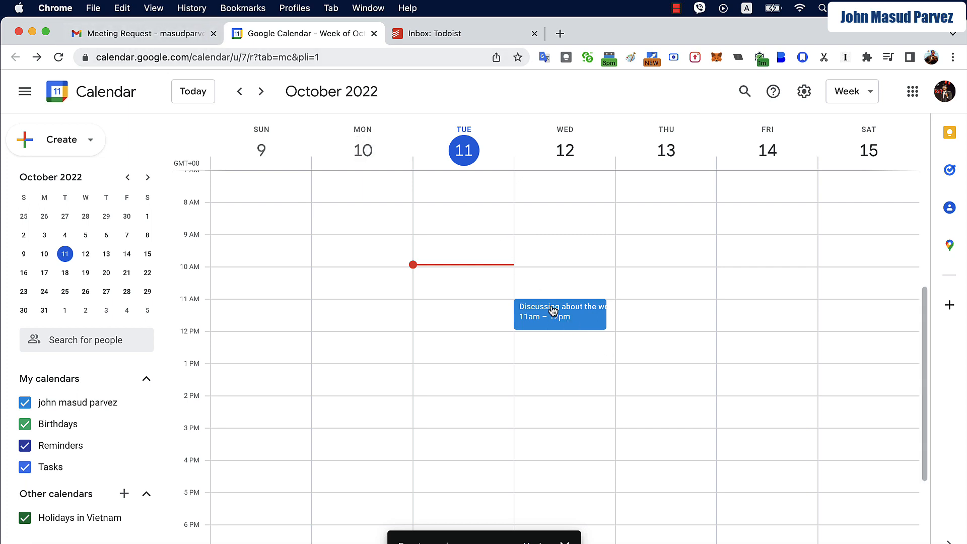
mouse_move(512, 263)
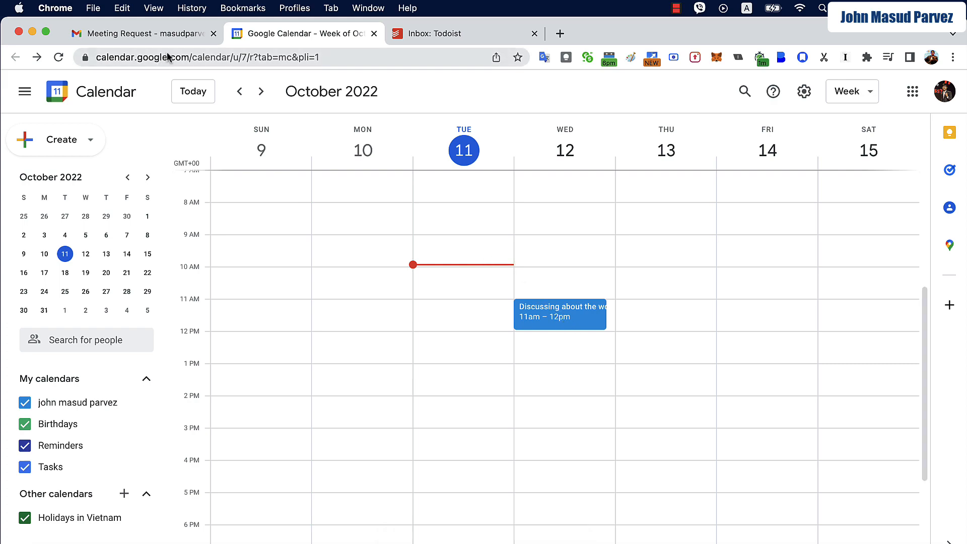
- Return to the inbox, then open and dismiss the New label dialog twice without creating a label
left_click(142, 33)
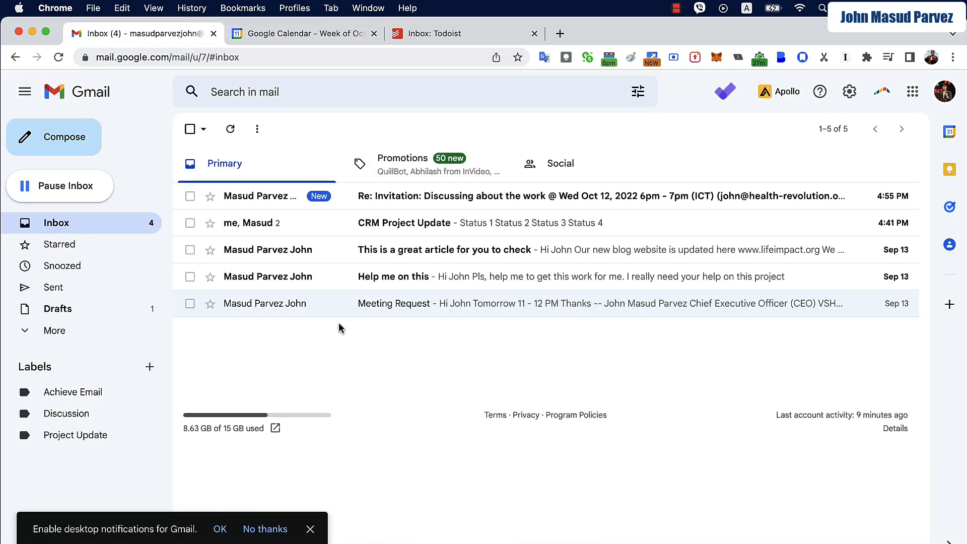
mouse_move(370, 316)
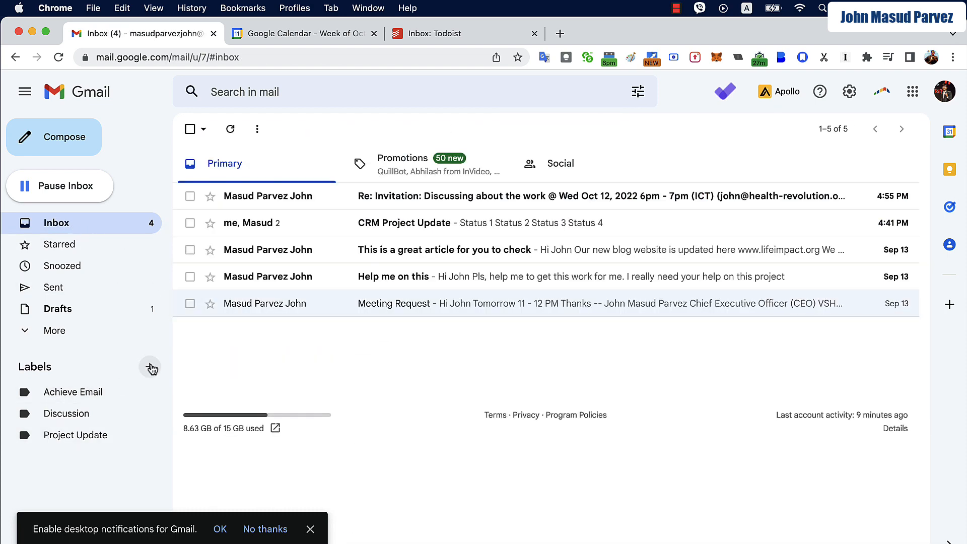
left_click(151, 367)
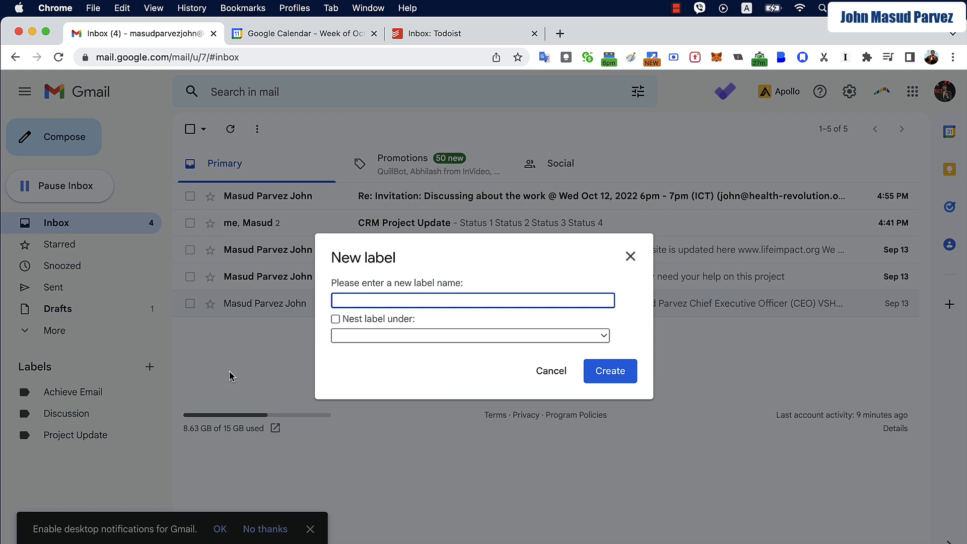
left_click(550, 371)
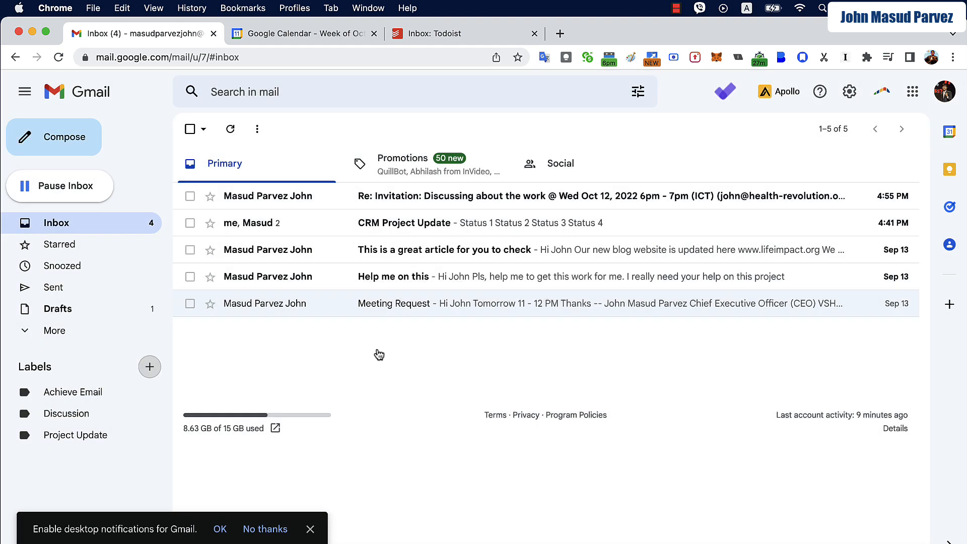
mouse_move(77, 413)
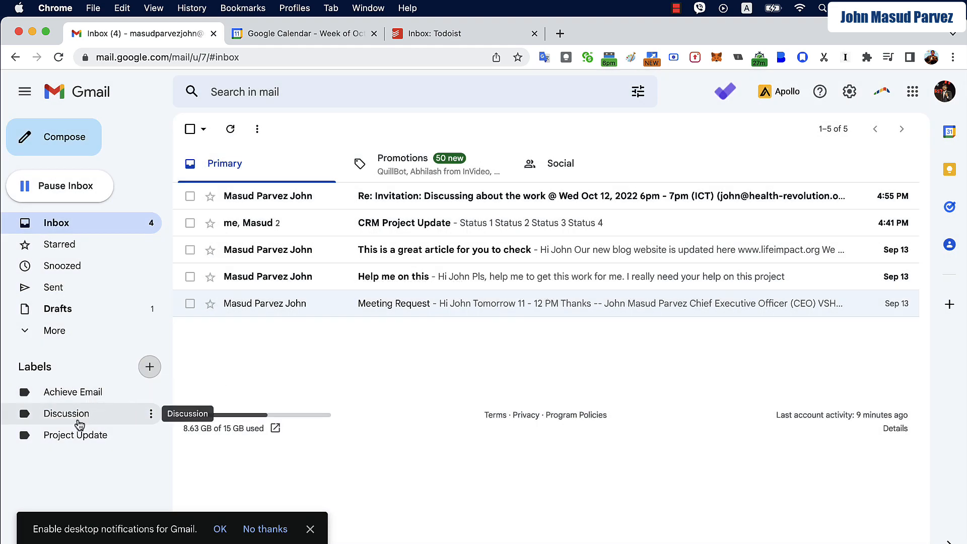
mouse_move(111, 423)
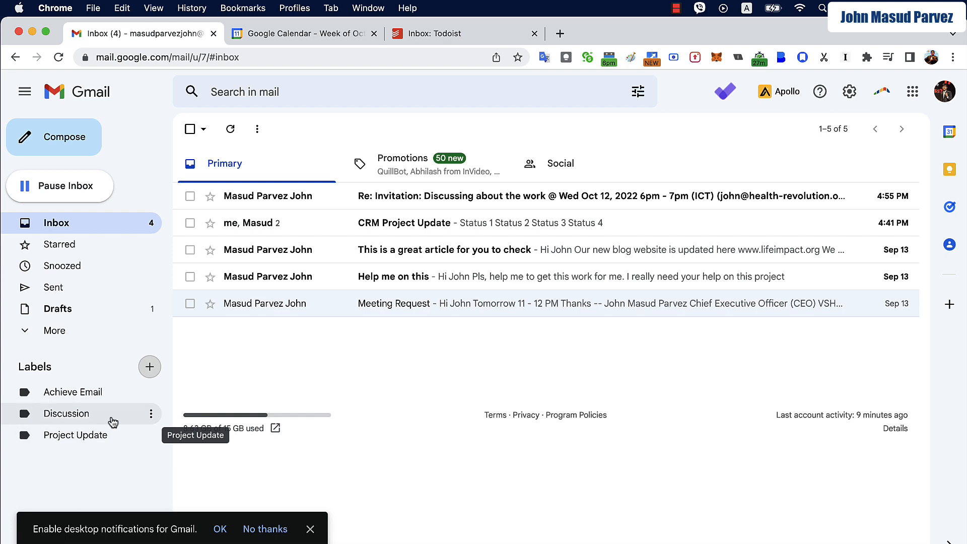
left_click(149, 367)
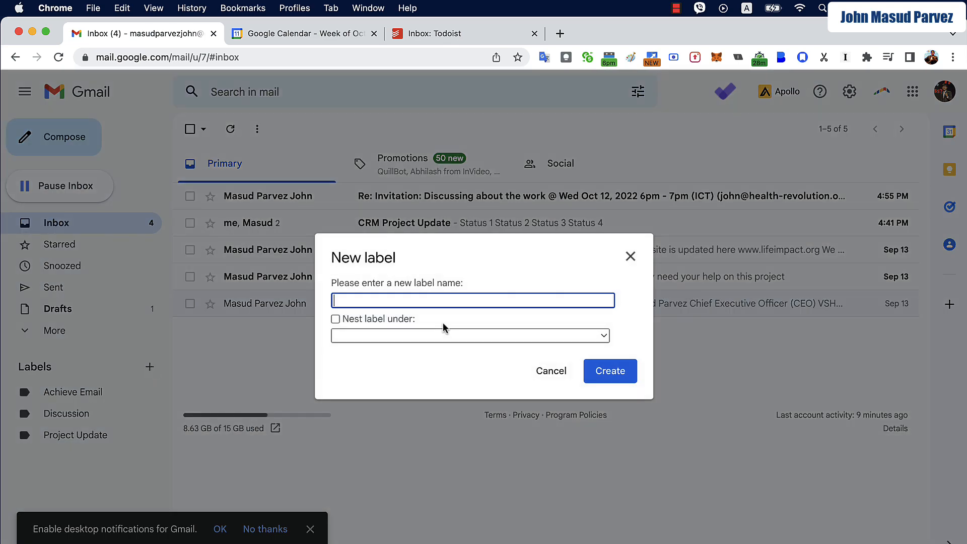
mouse_move(631, 256)
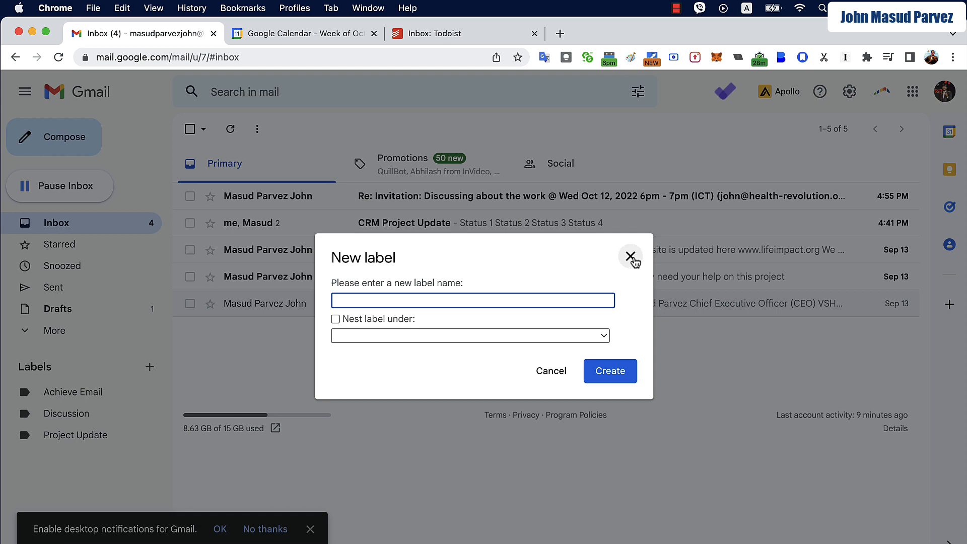
left_click(630, 255)
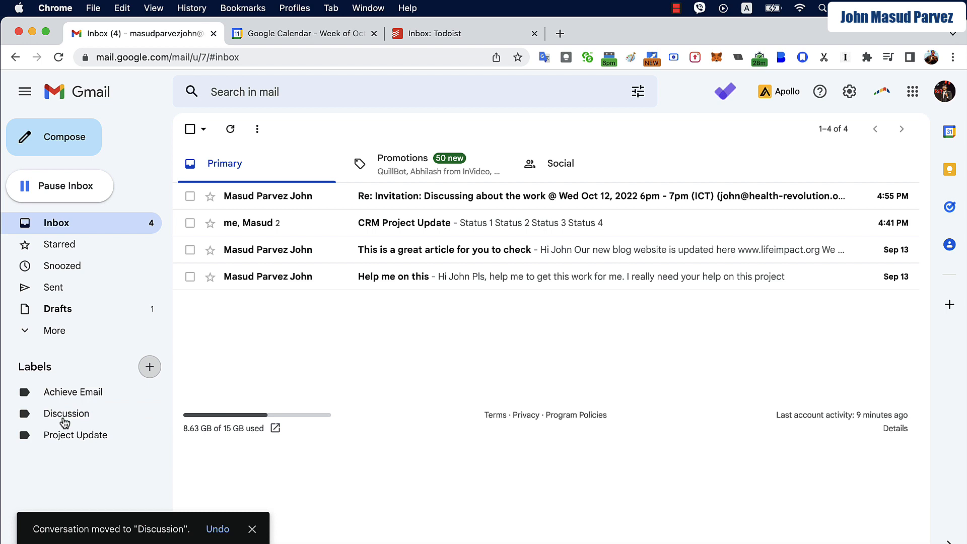
mouse_move(418, 296)
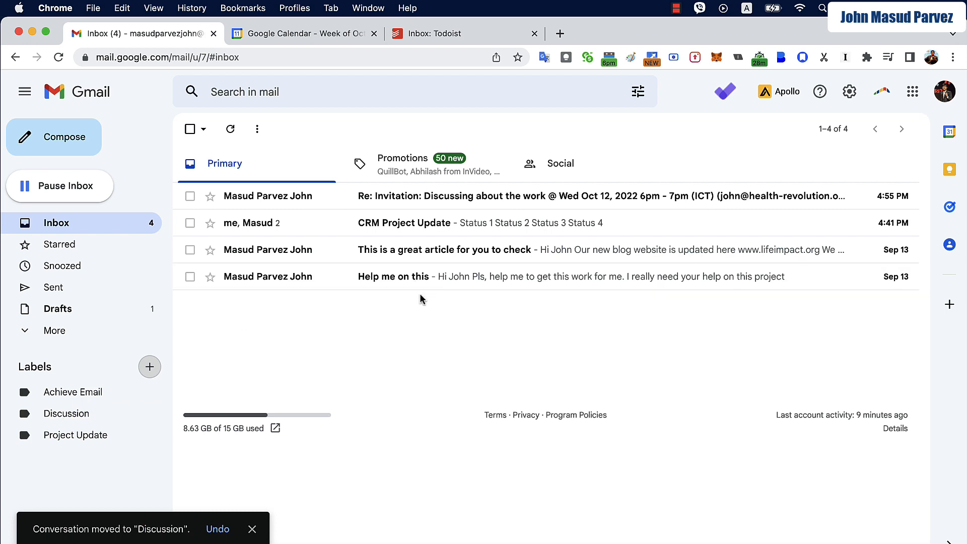
mouse_move(462, 195)
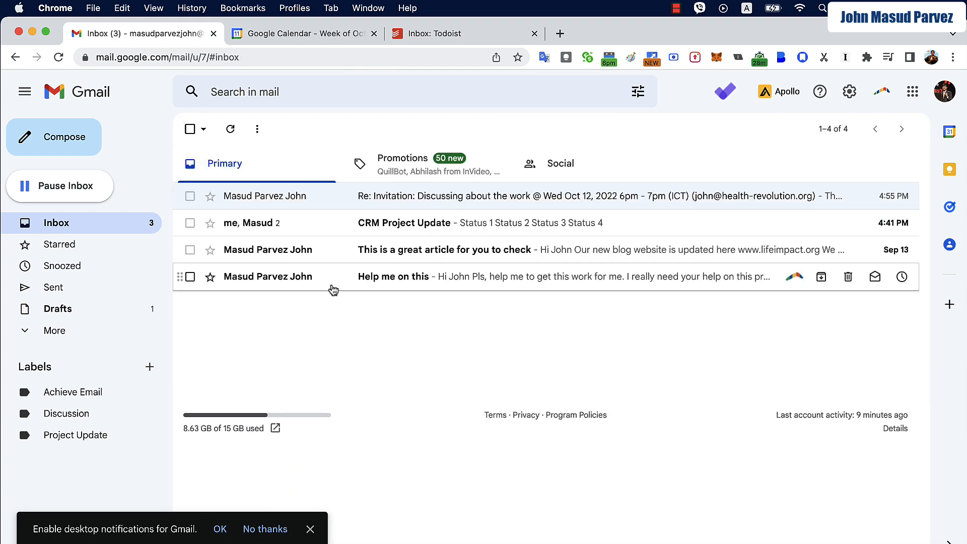
mouse_move(357, 286)
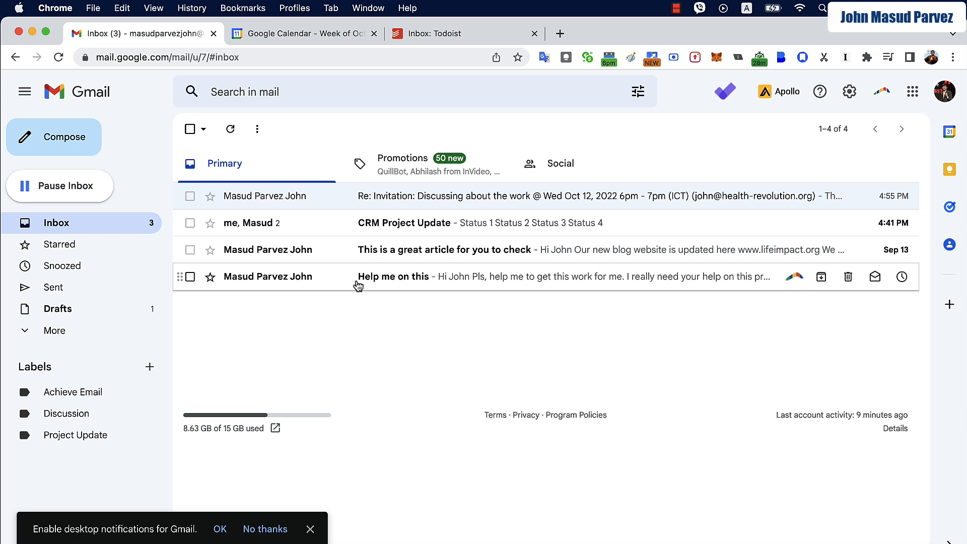
- Read the 'Help me on this' email, then switch to the Google Calendar week view
left_click(393, 276)
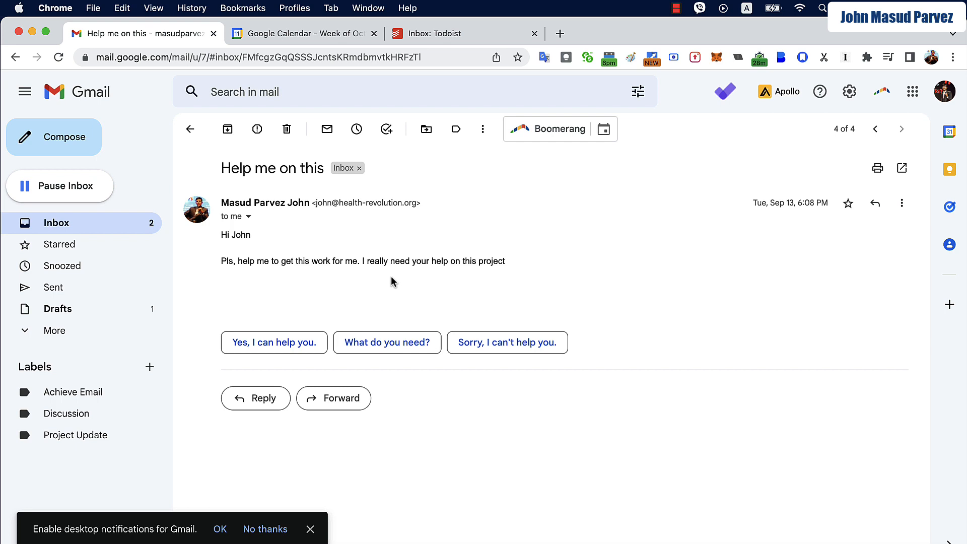
mouse_move(378, 171)
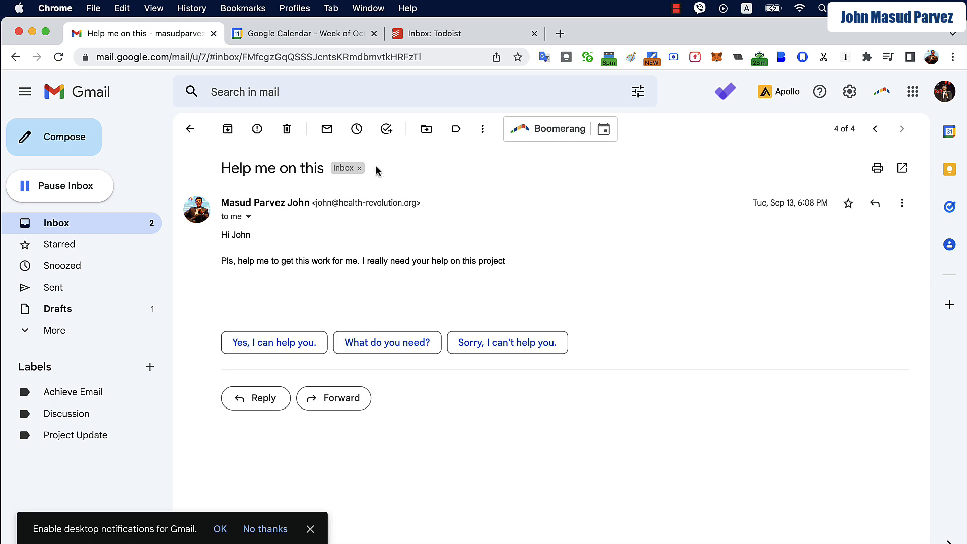
left_click(303, 34)
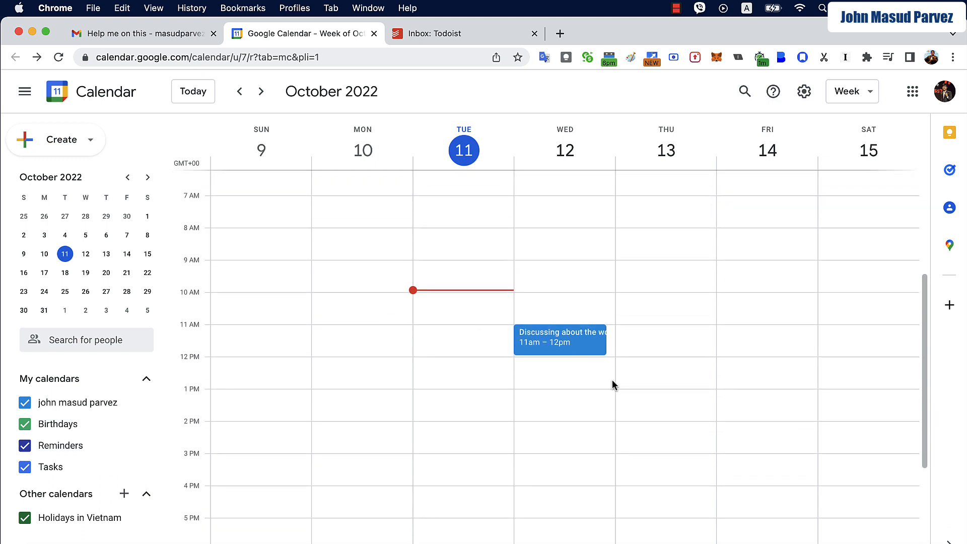
- Create a 'Review report and Feedback' event on Wednesday from 2 to 3pm
scroll("down", 3)
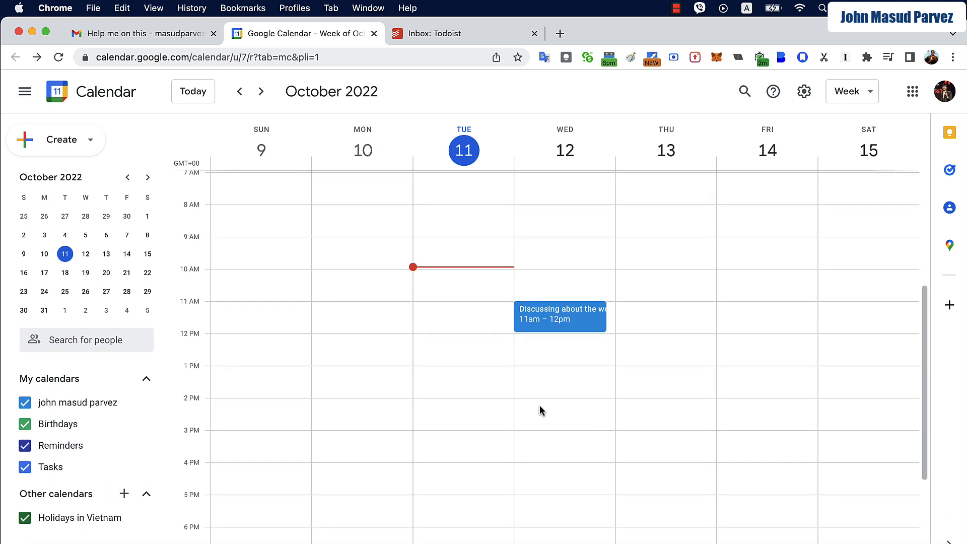
left_click(559, 413)
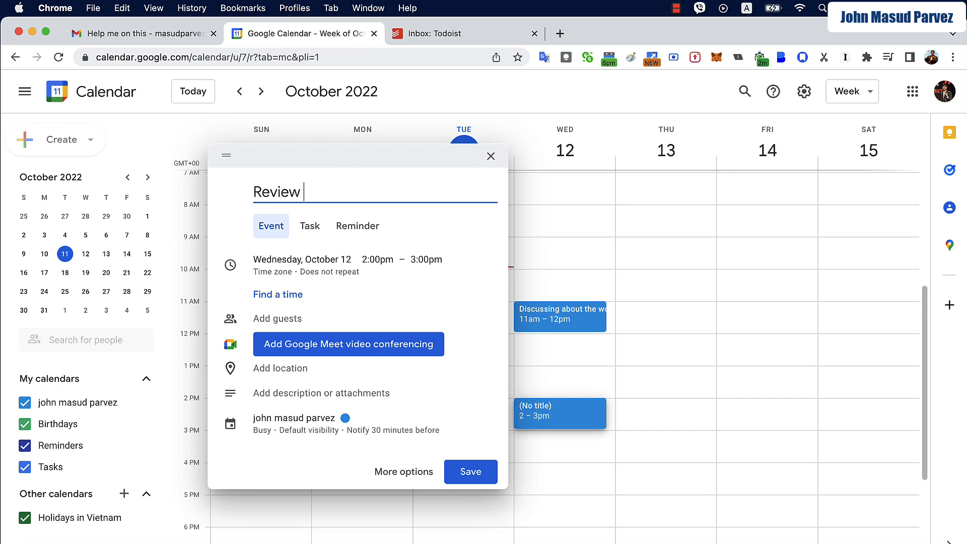
type("report and Feed")
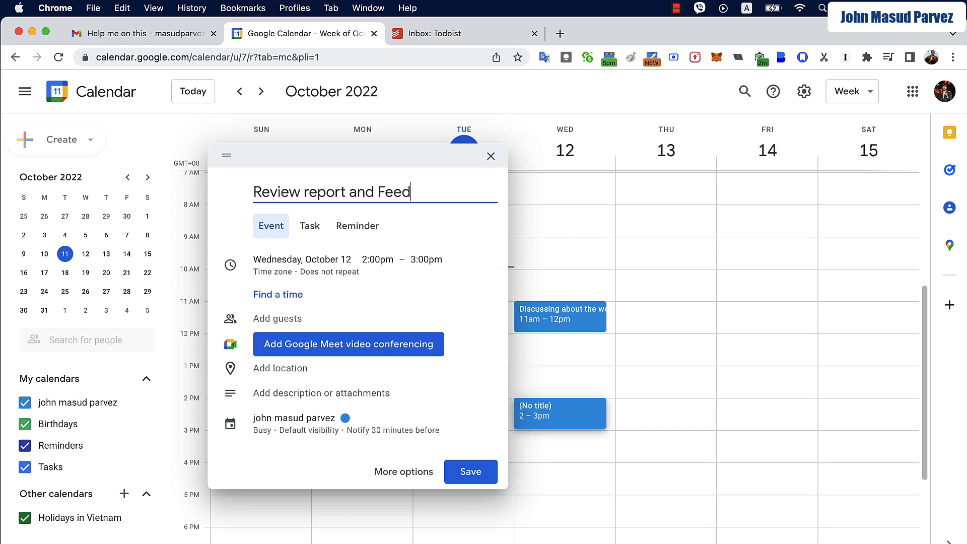
type("back to John")
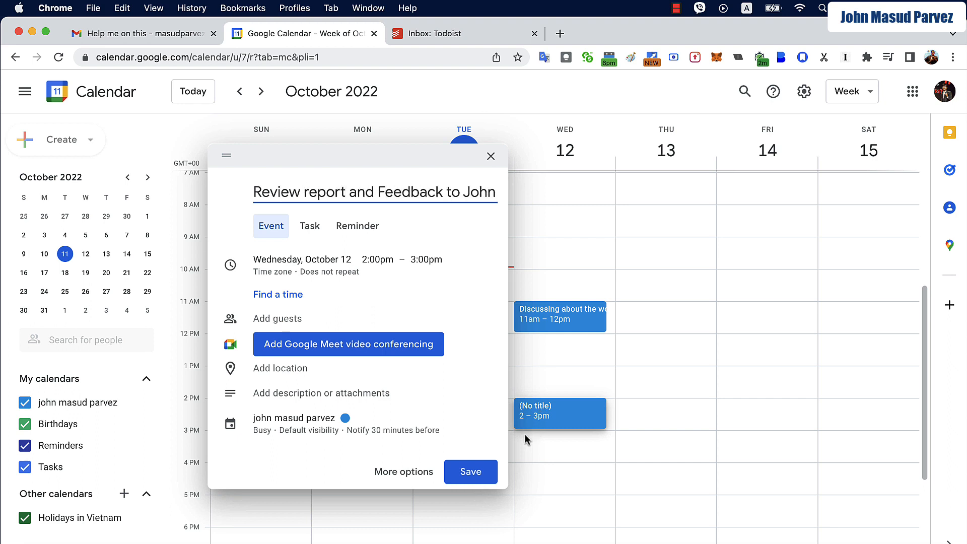
left_click(426, 259)
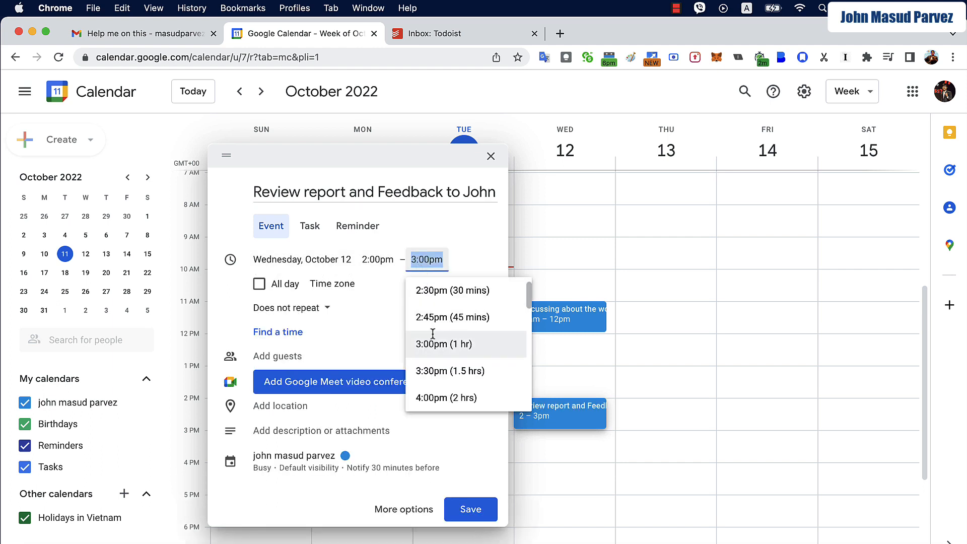
left_click(446, 398)
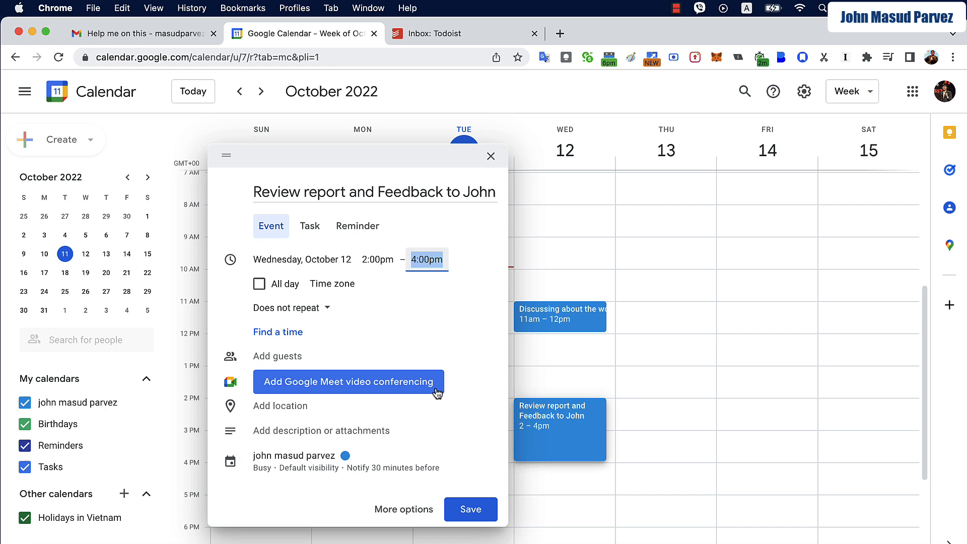
left_click(426, 259)
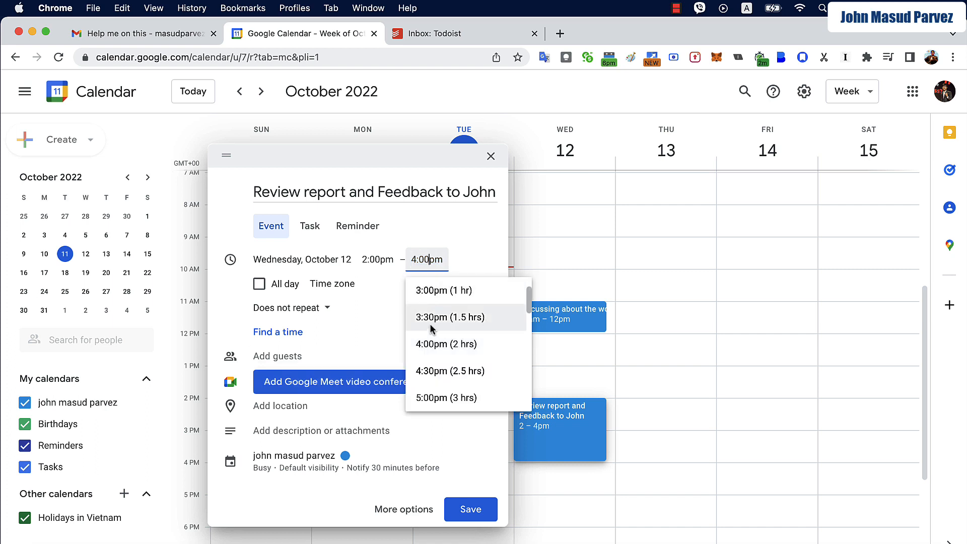
left_click(444, 290)
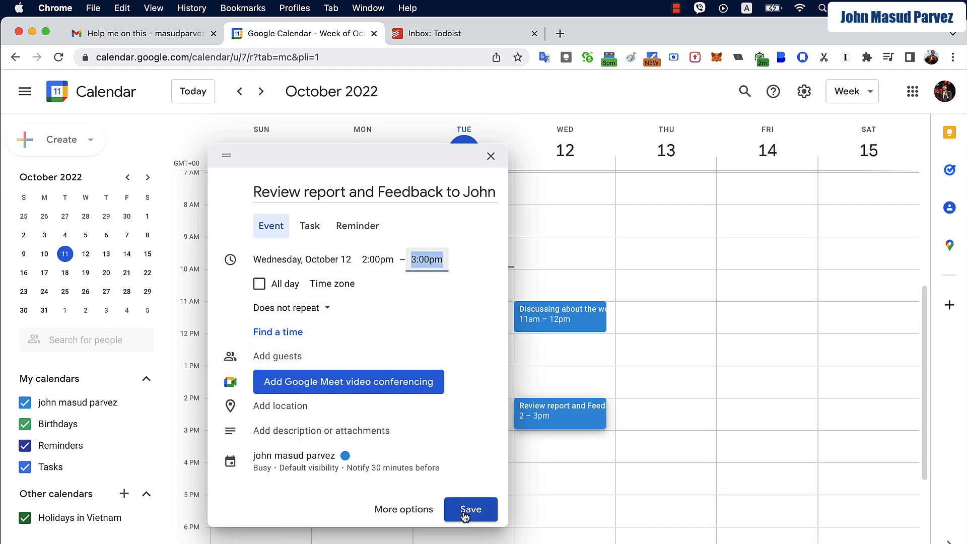
left_click(470, 508)
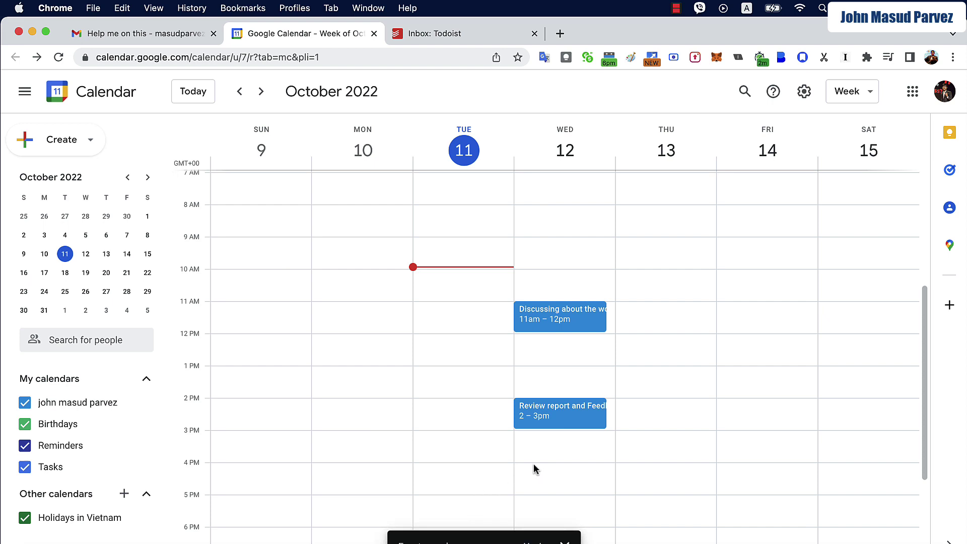
mouse_move(542, 425)
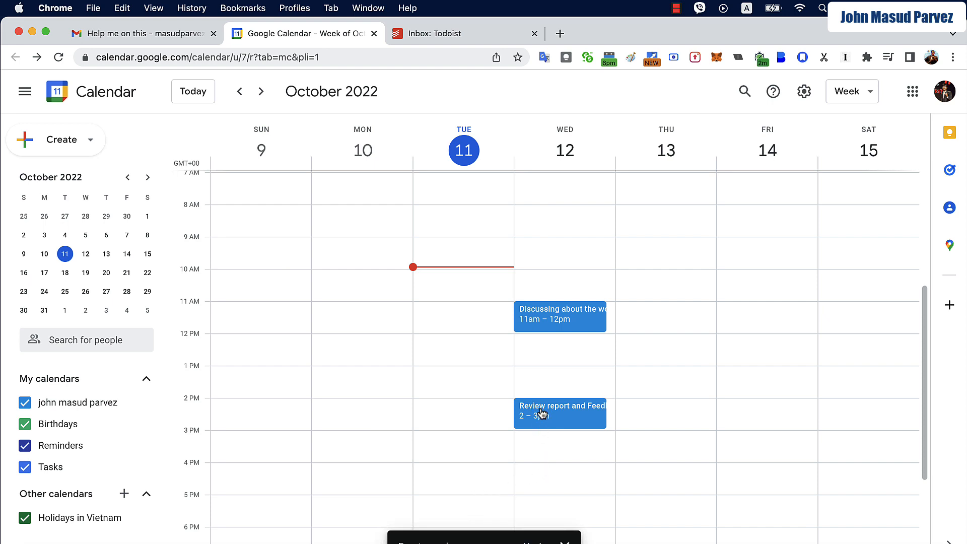
mouse_move(560, 319)
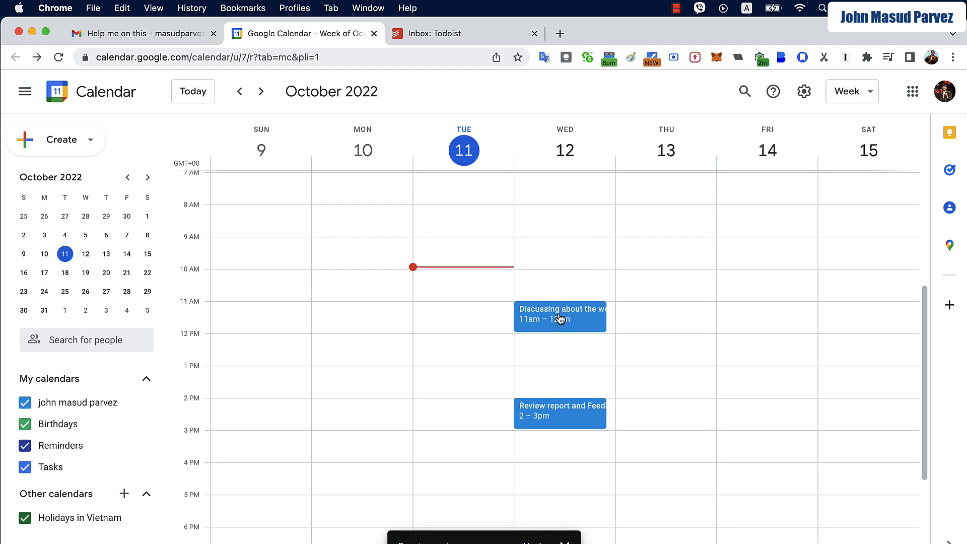
mouse_move(533, 420)
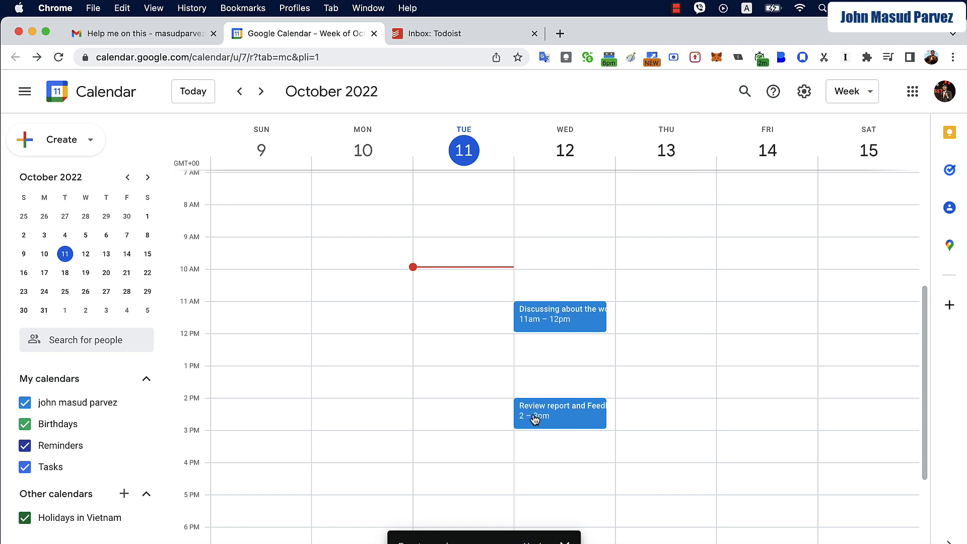
- Colour the review event green and return to the Gmail email
right_click(560, 413)
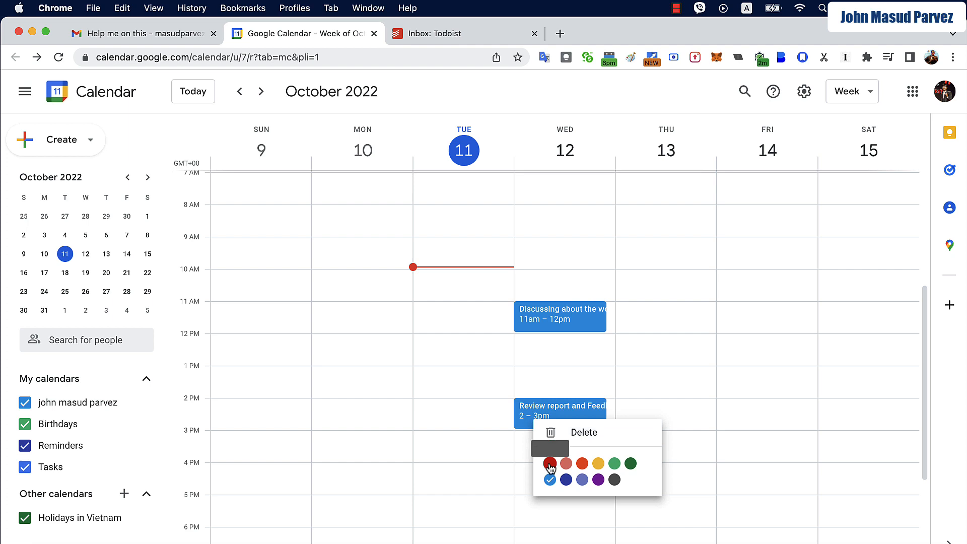
left_click(629, 464)
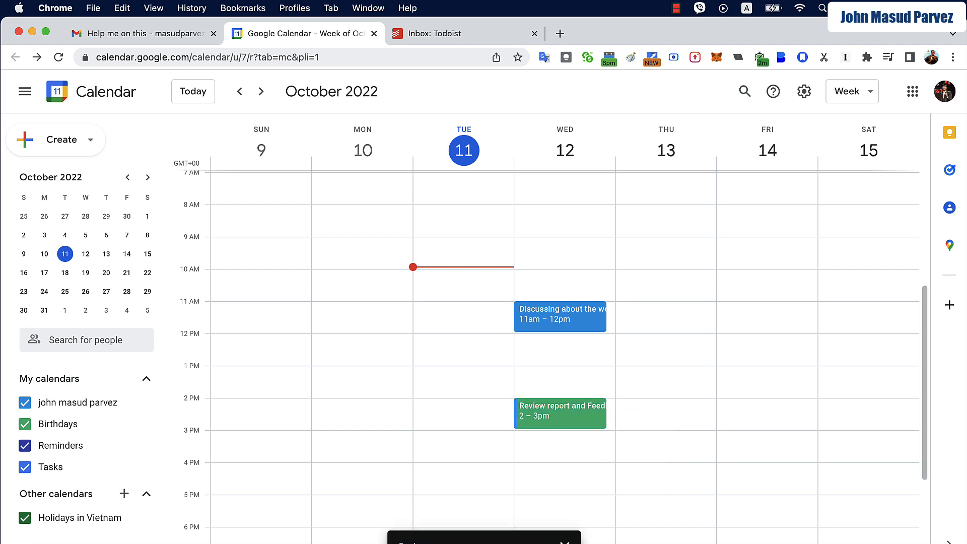
mouse_move(551, 428)
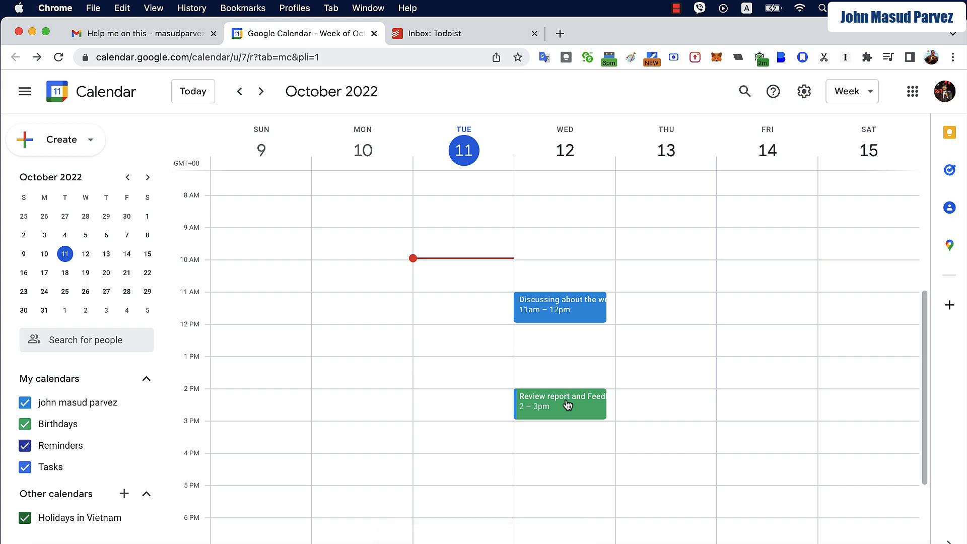
left_click(142, 33)
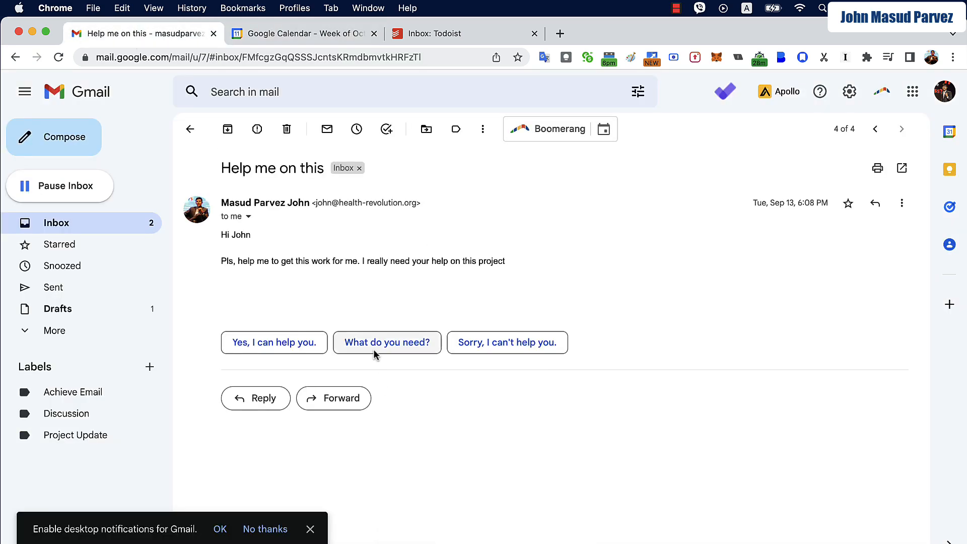
- Return to the inbox list and open the great-article email
left_click(190, 129)
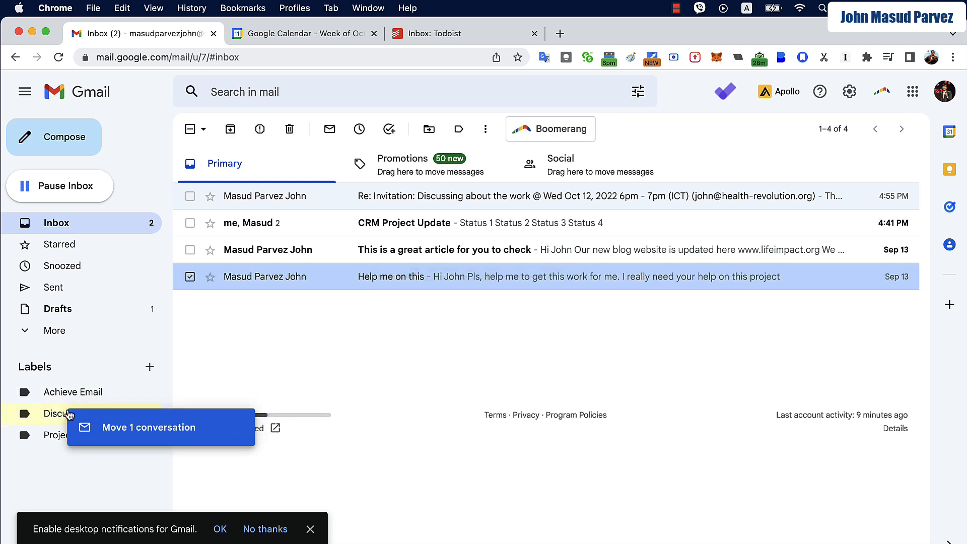
mouse_move(56, 415)
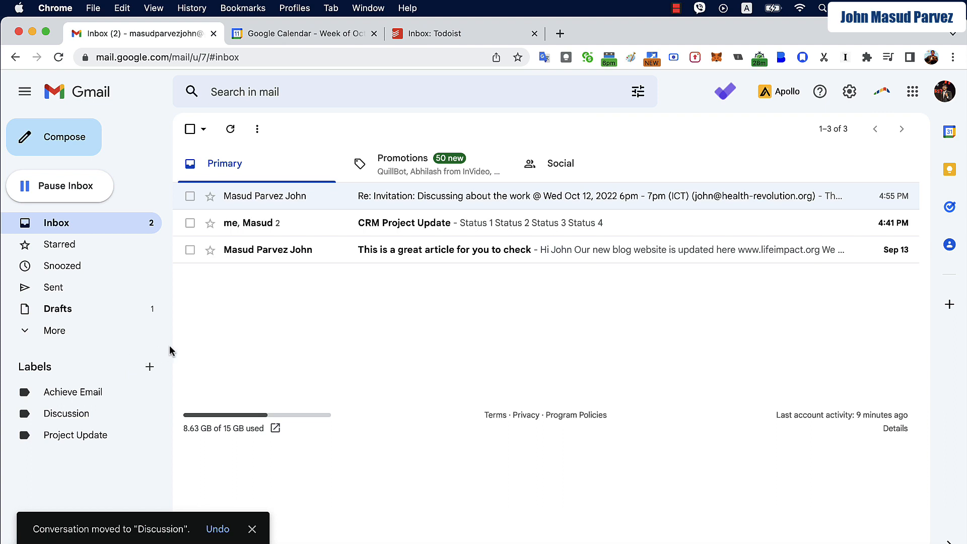
mouse_move(259, 286)
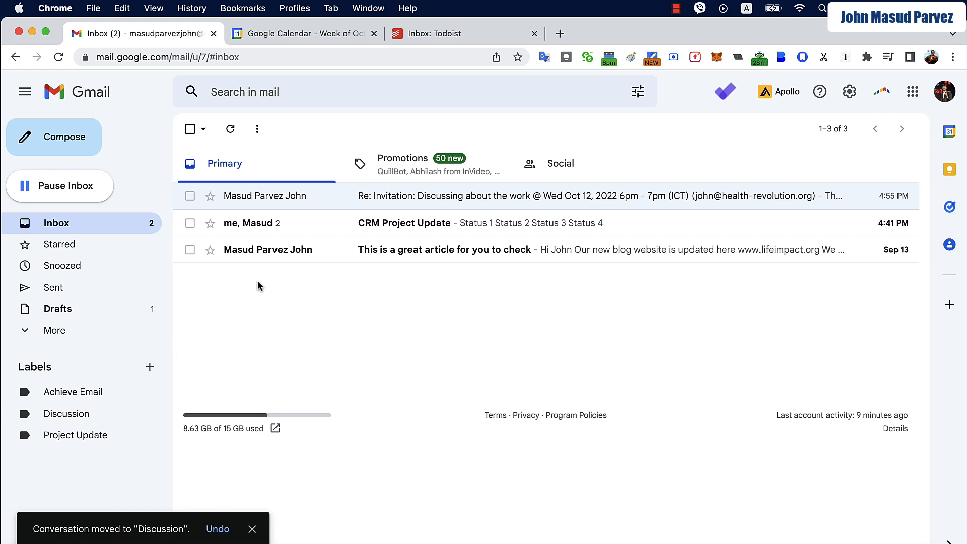
mouse_move(316, 274)
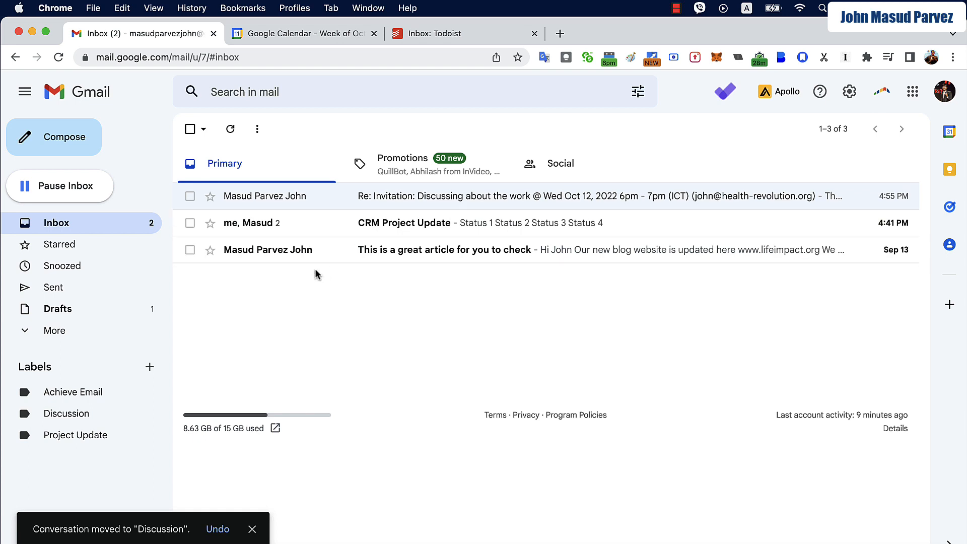
left_click(445, 249)
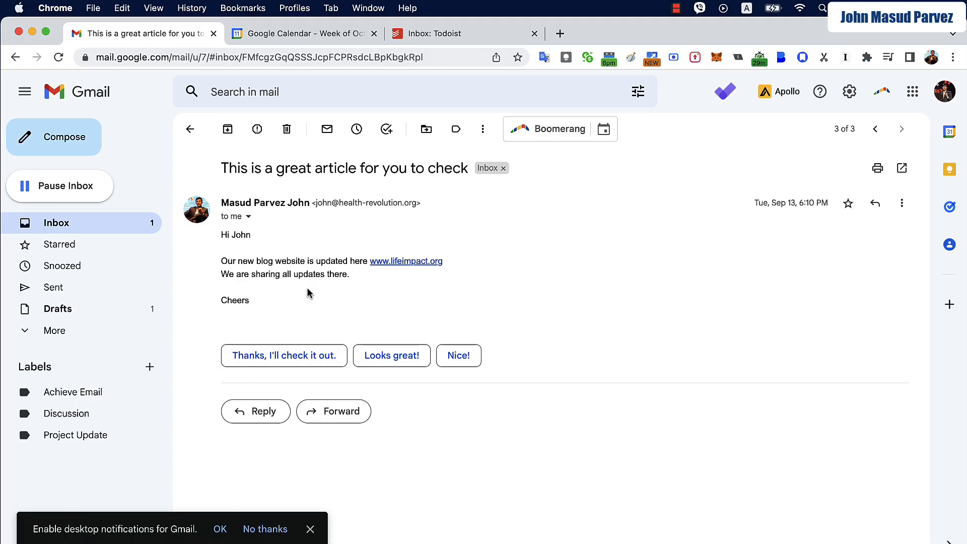
mouse_move(399, 329)
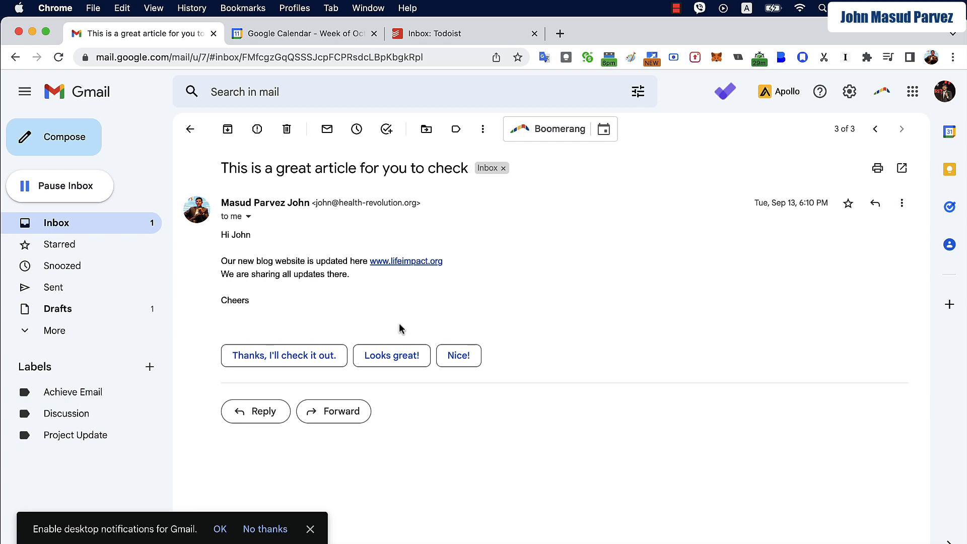
mouse_move(328, 301)
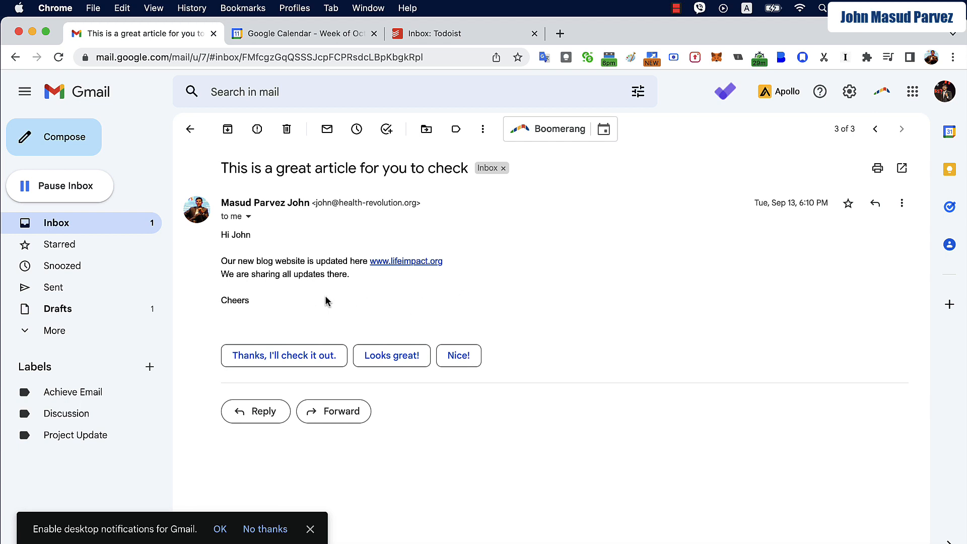
mouse_move(348, 285)
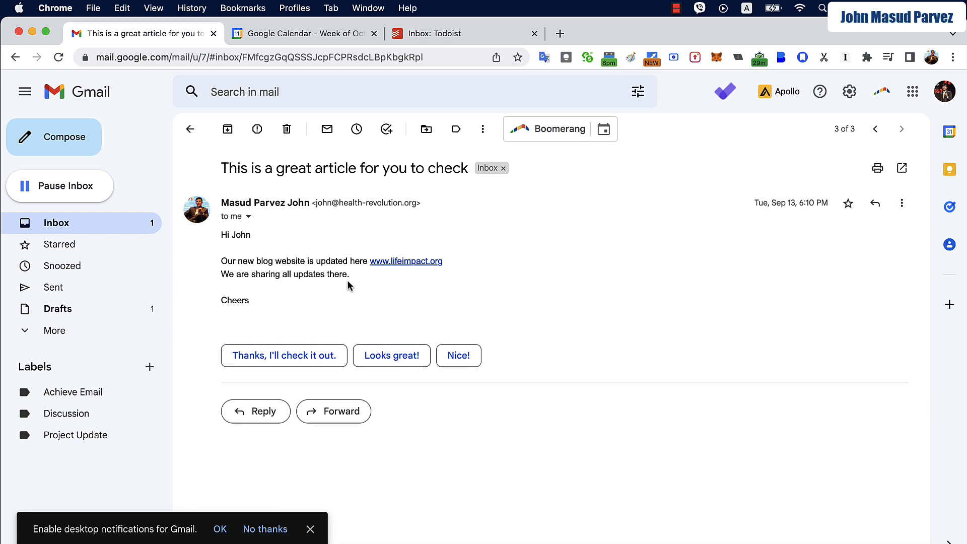
mouse_move(354, 284)
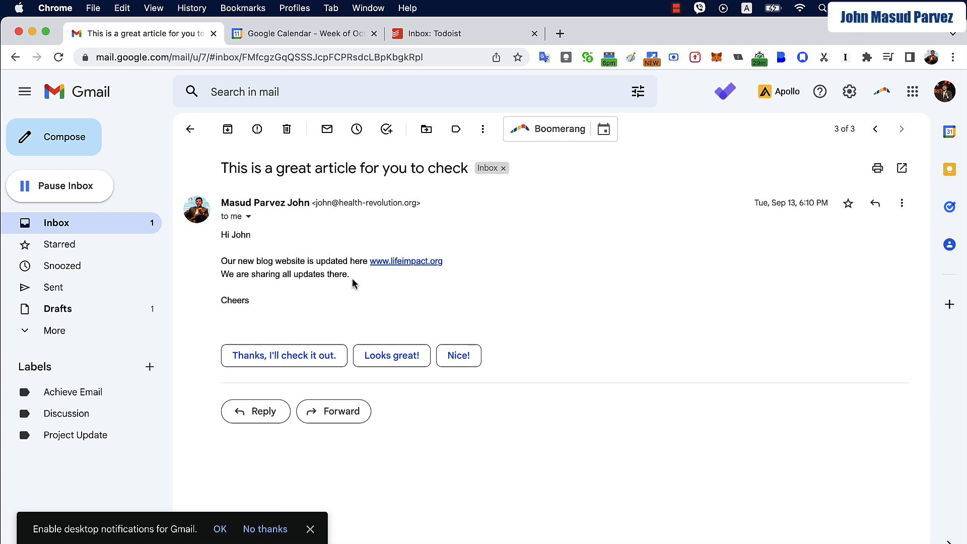
- Show the Google apps list while the great-article email stays open
left_click(912, 91)
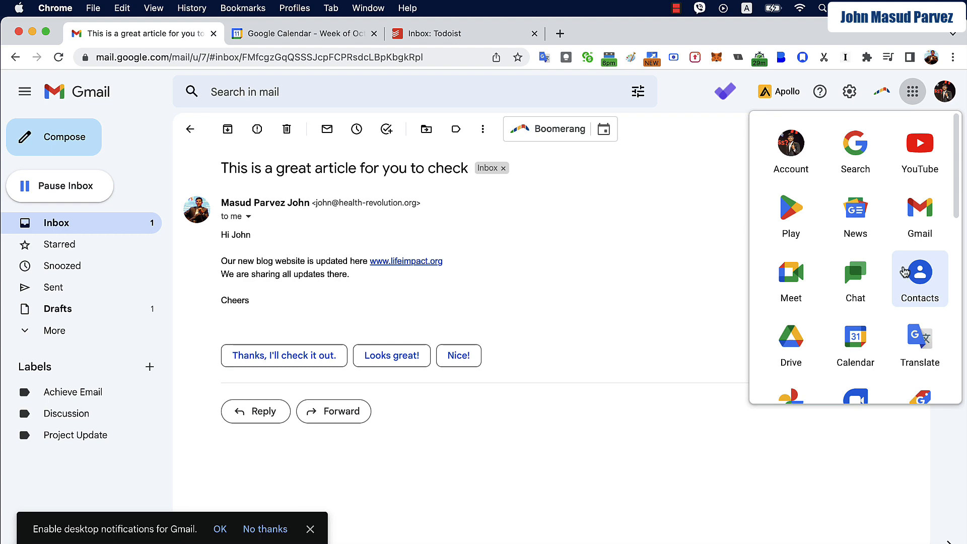
- Save a Keep note titled 'Great Article about VSHR Group' with the email text
scroll("down", 3)
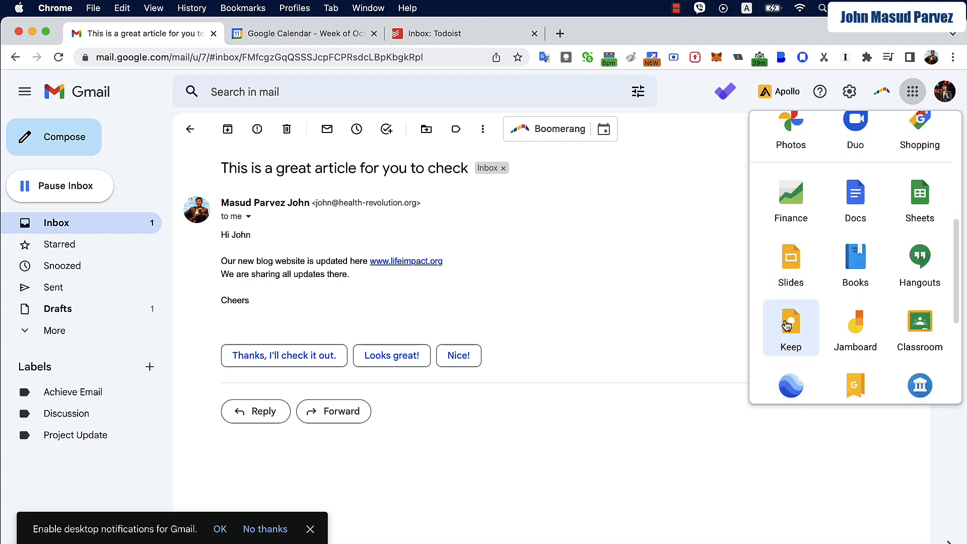
left_click(791, 328)
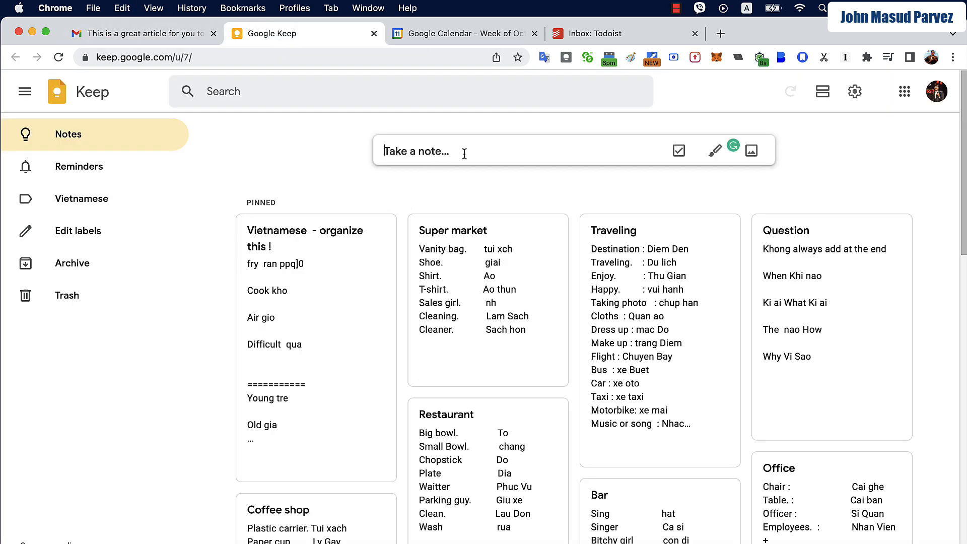
left_click(417, 151)
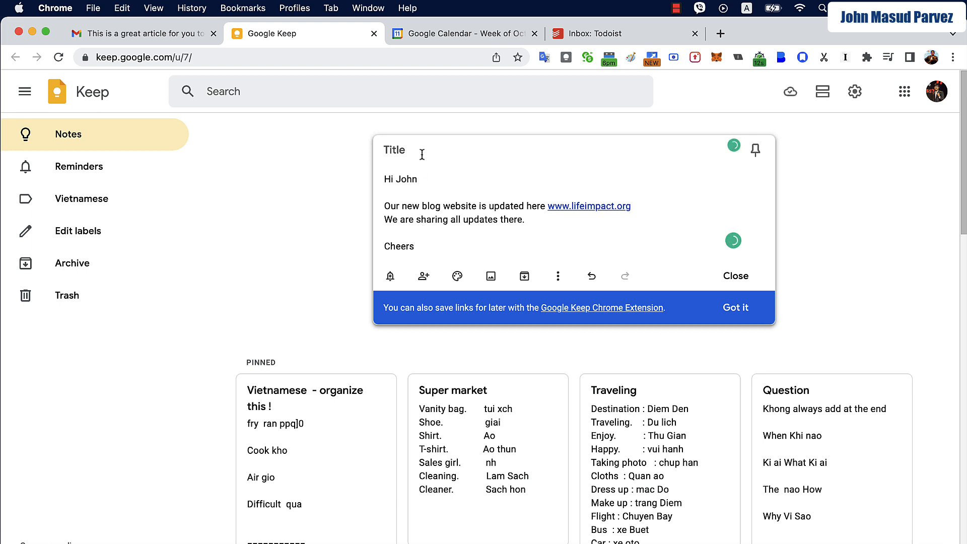
type("Great Cartic")
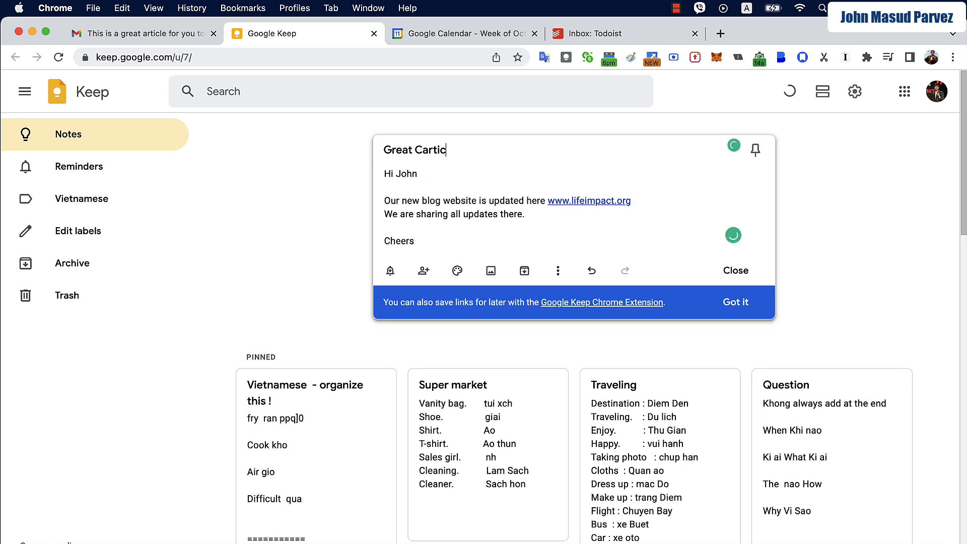
type("Greata")
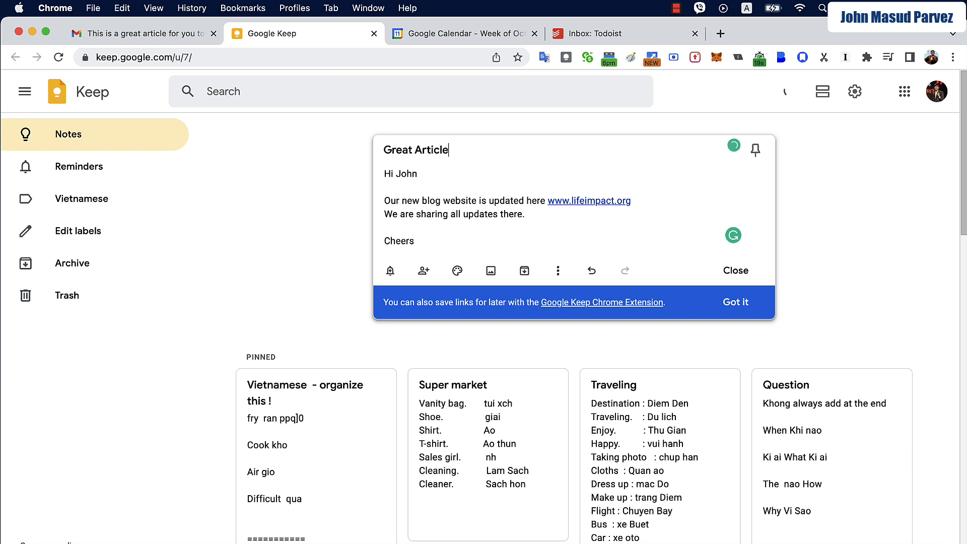
type("about VSHR Grou")
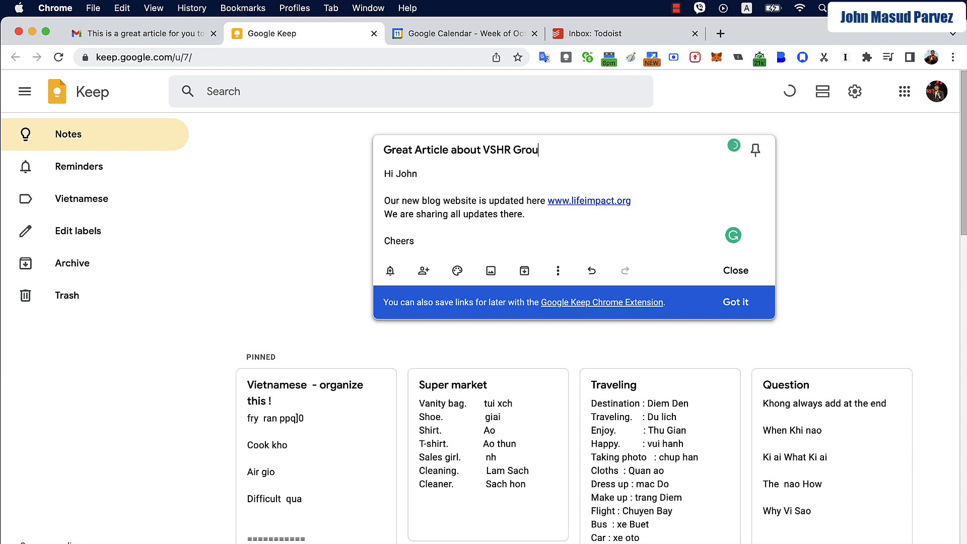
type("p")
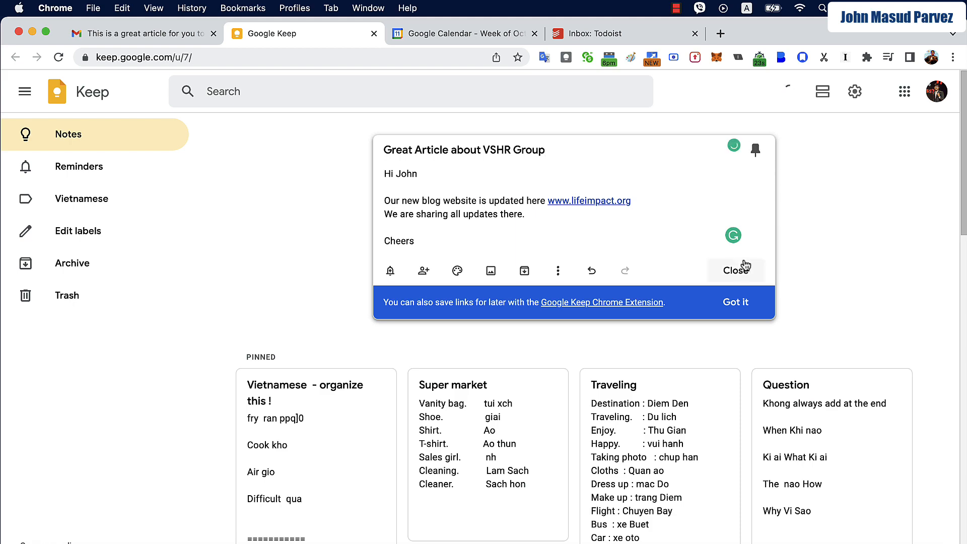
left_click(735, 270)
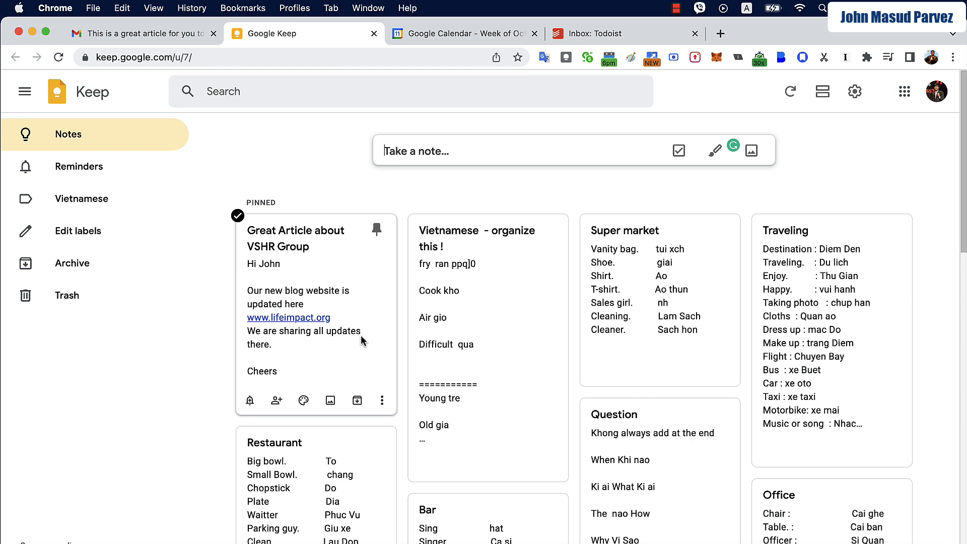
mouse_move(163, 33)
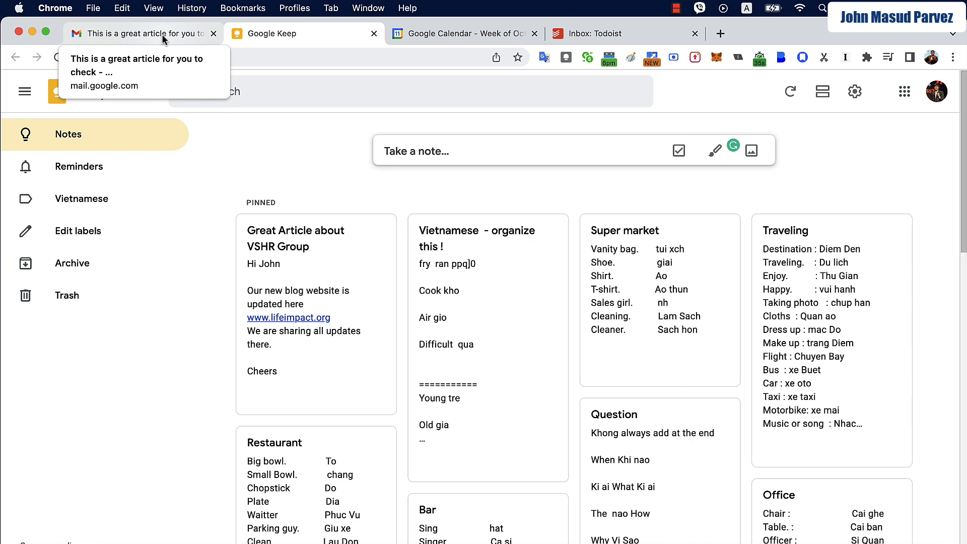
mouse_move(489, 310)
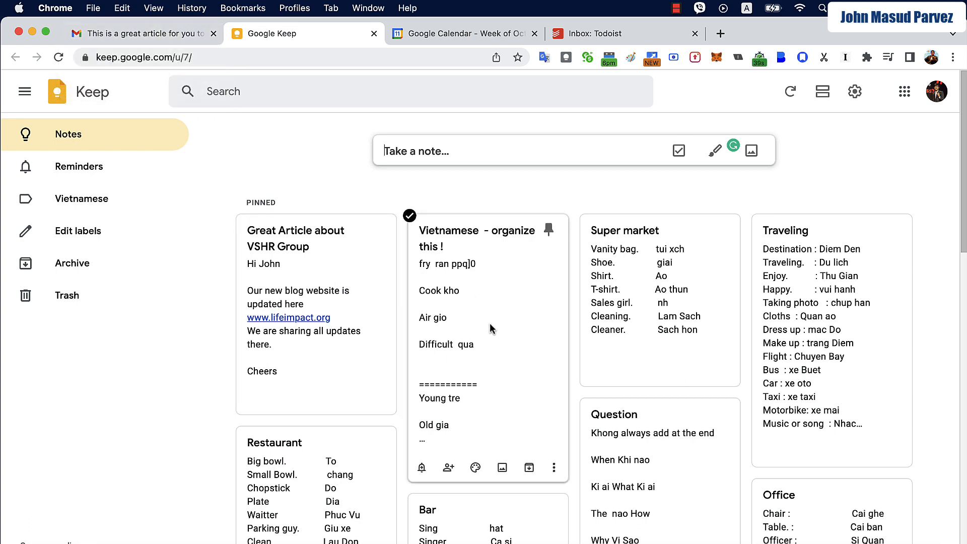
left_click(142, 33)
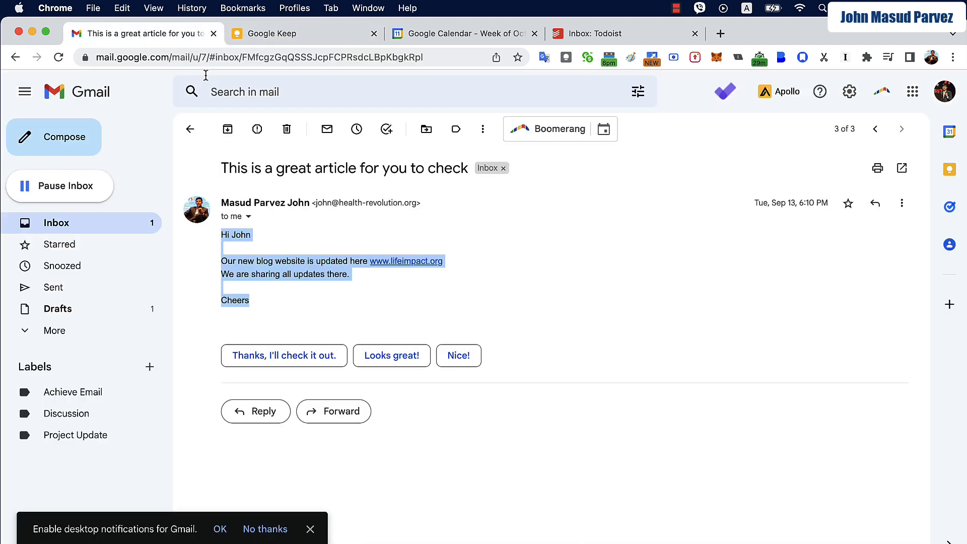
- Go back from the great-article email to the Primary inbox list
left_click(190, 129)
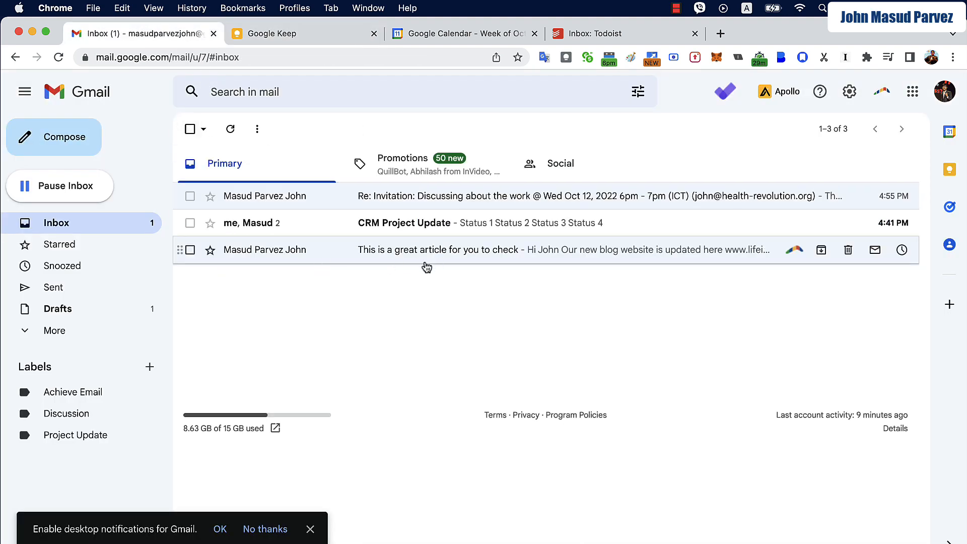
mouse_move(239, 297)
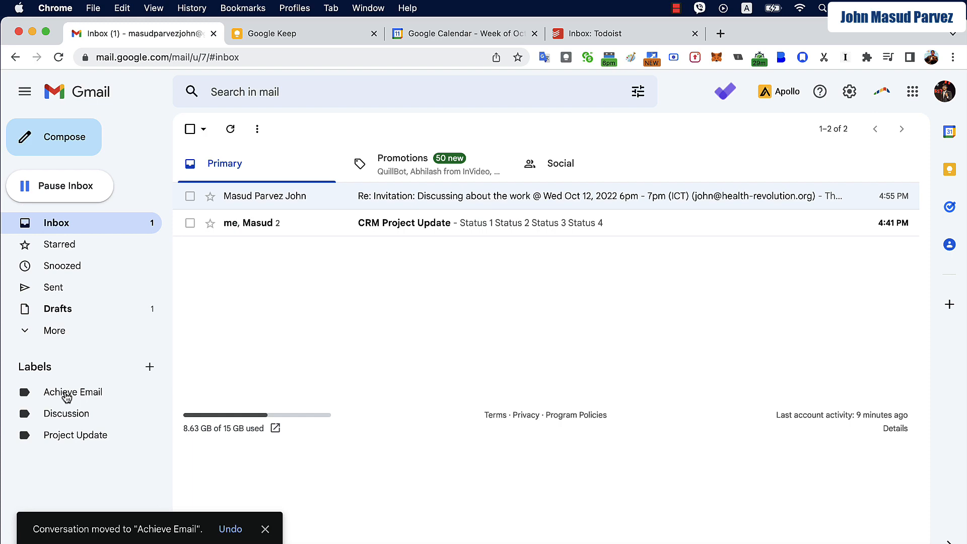
mouse_move(391, 222)
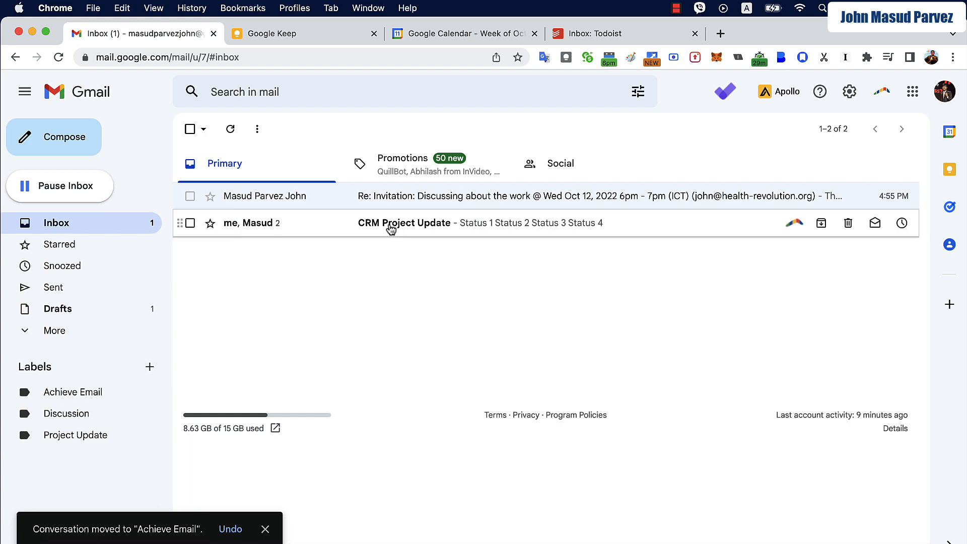
- Open the CRM Project Update conversation, then go back to the inbox
left_click(404, 222)
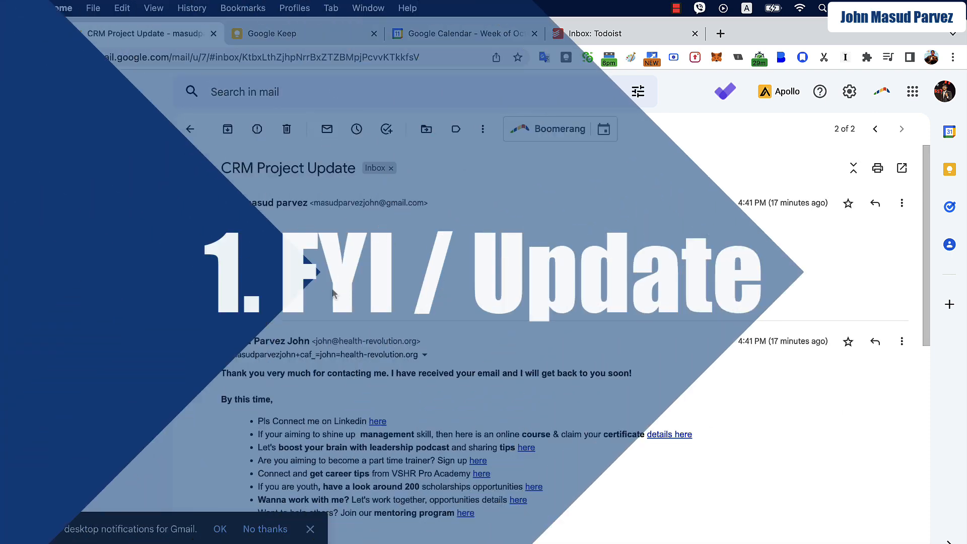
left_click(190, 129)
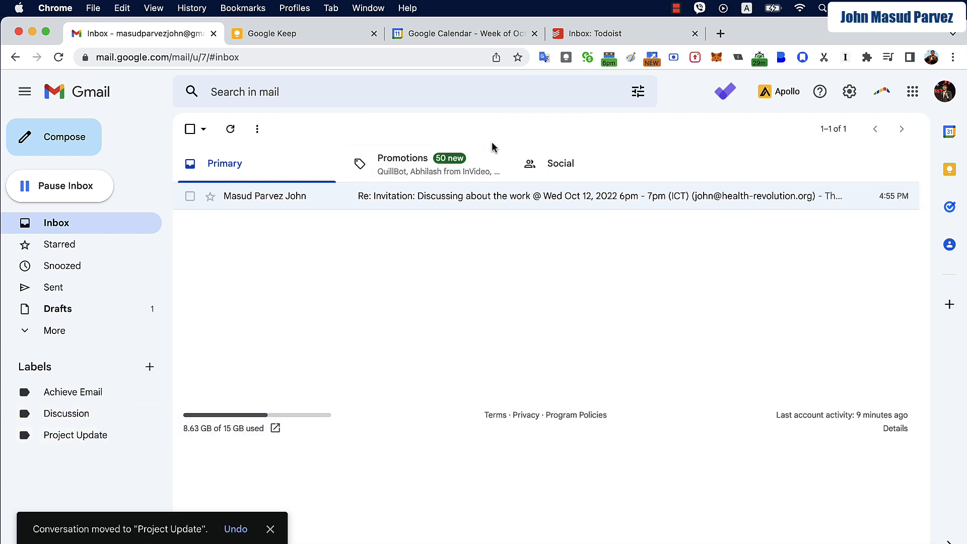
mouse_move(494, 153)
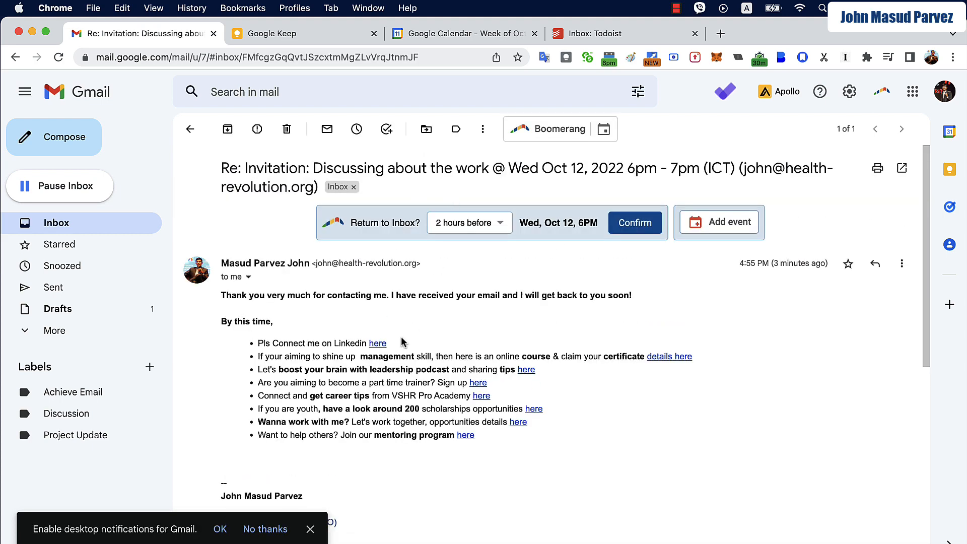
- Delete the remaining meeting invitation reply from the inbox, then check the Calendar week view
left_click(190, 129)
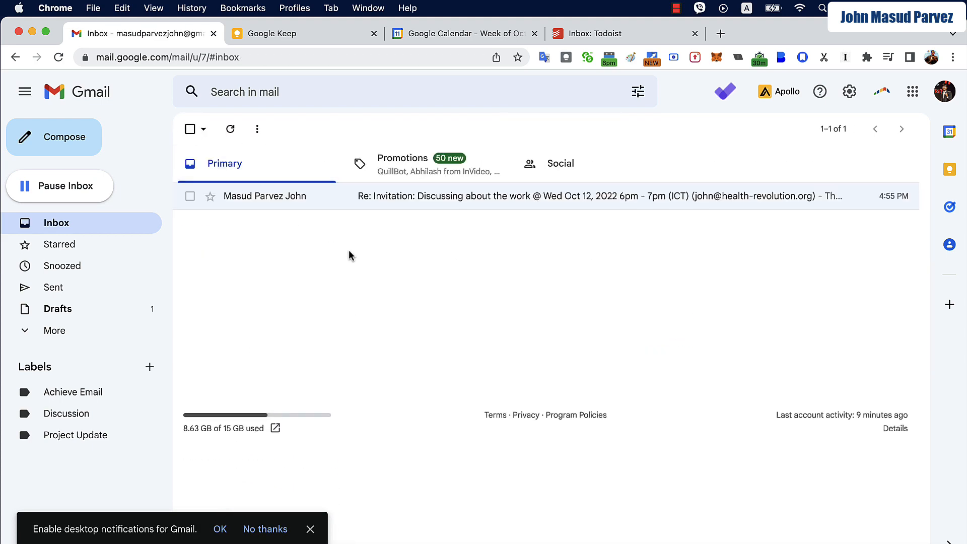
left_click(190, 196)
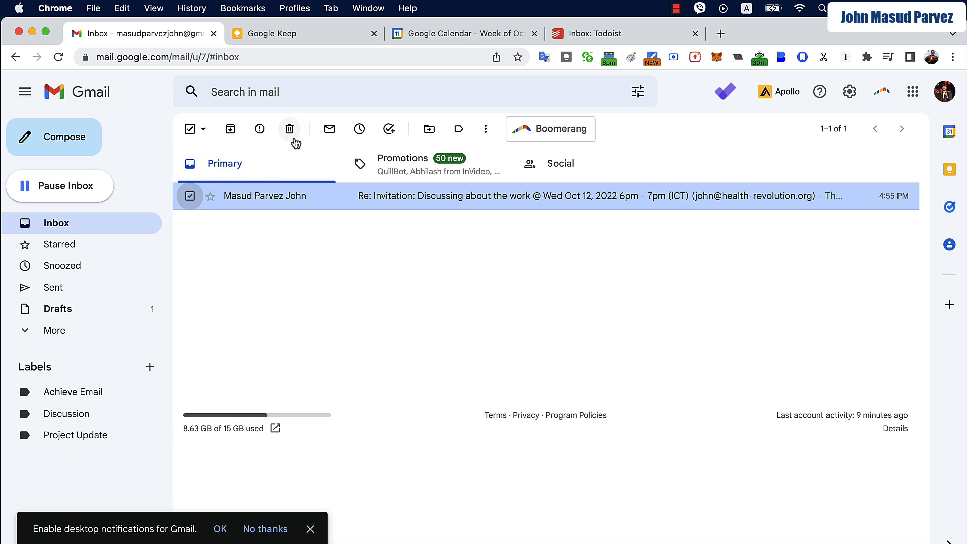
left_click(290, 129)
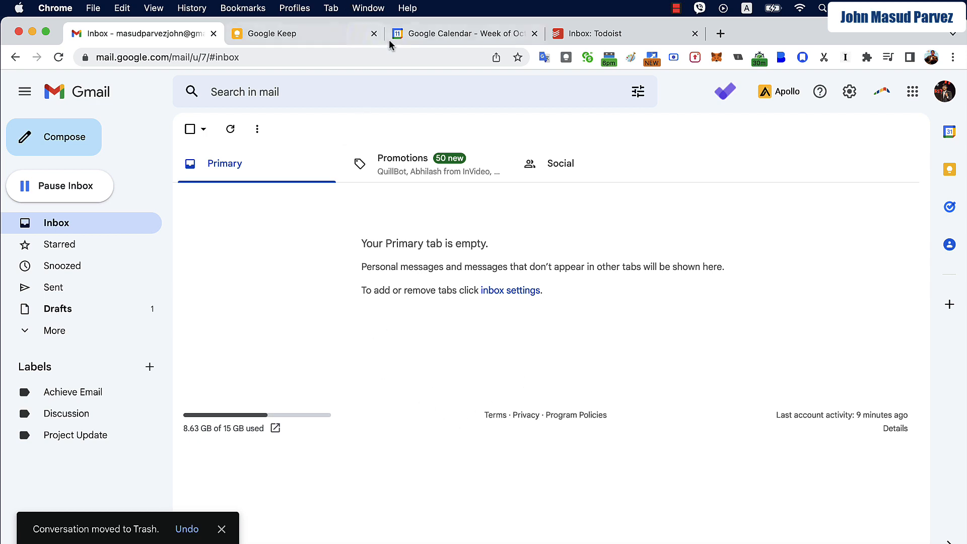
left_click(461, 33)
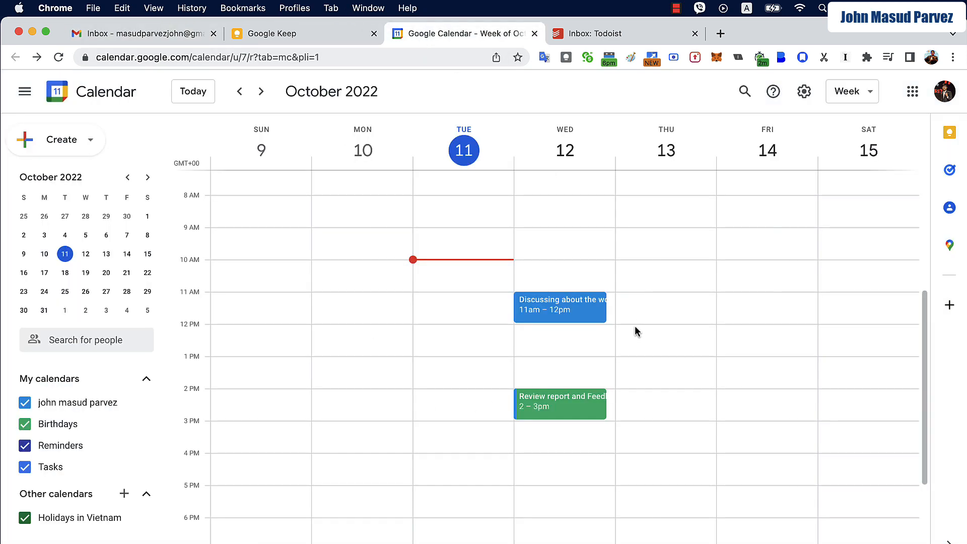
mouse_move(628, 336)
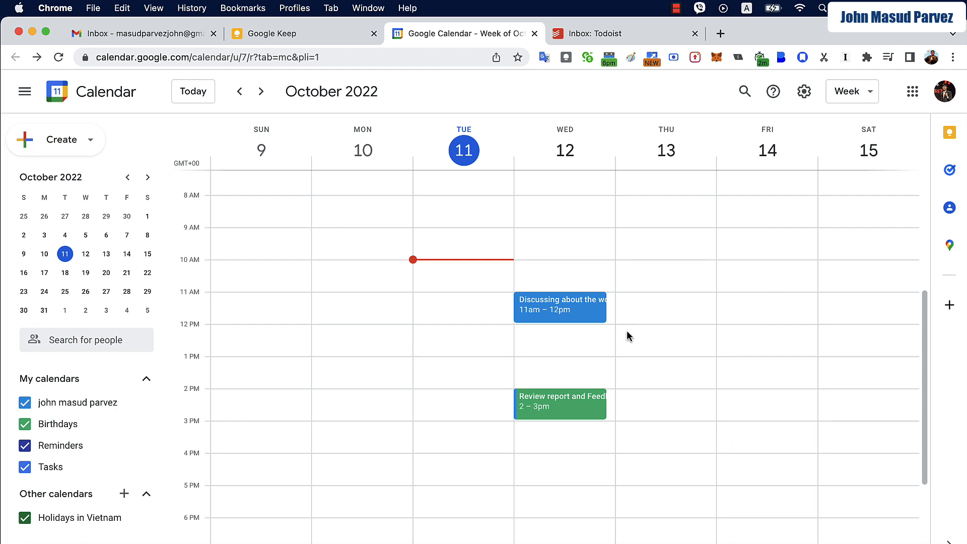
mouse_move(147, 83)
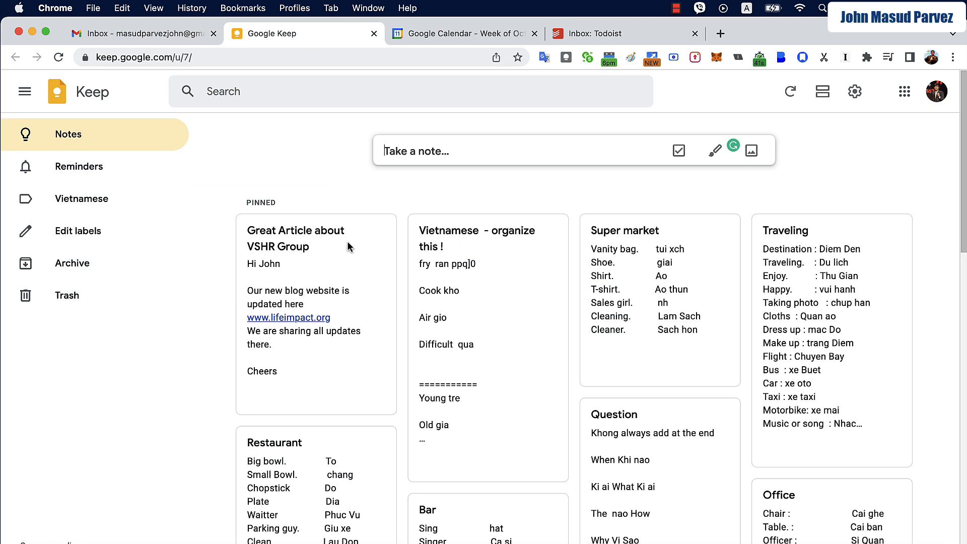
mouse_move(148, 35)
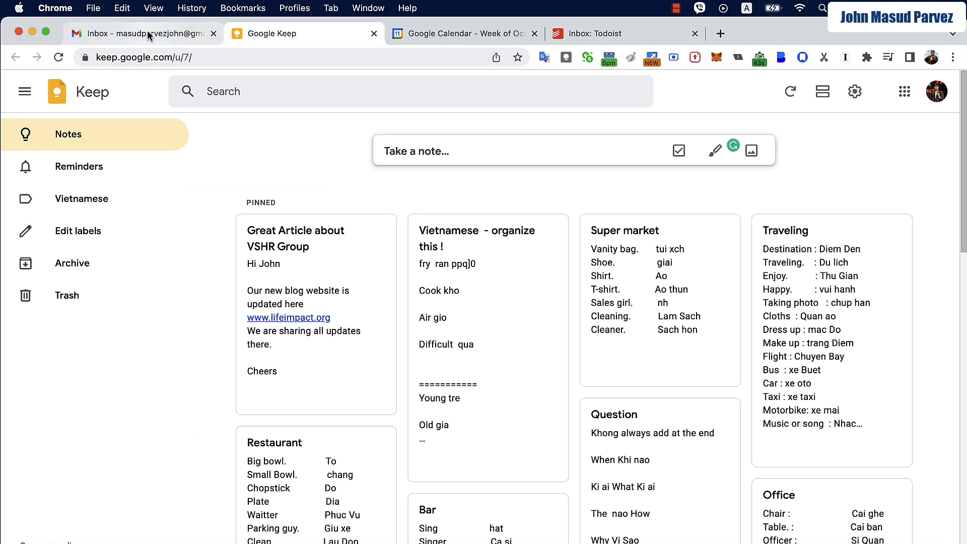
- Return to Gmail to confirm the Primary inbox is now empty
left_click(142, 33)
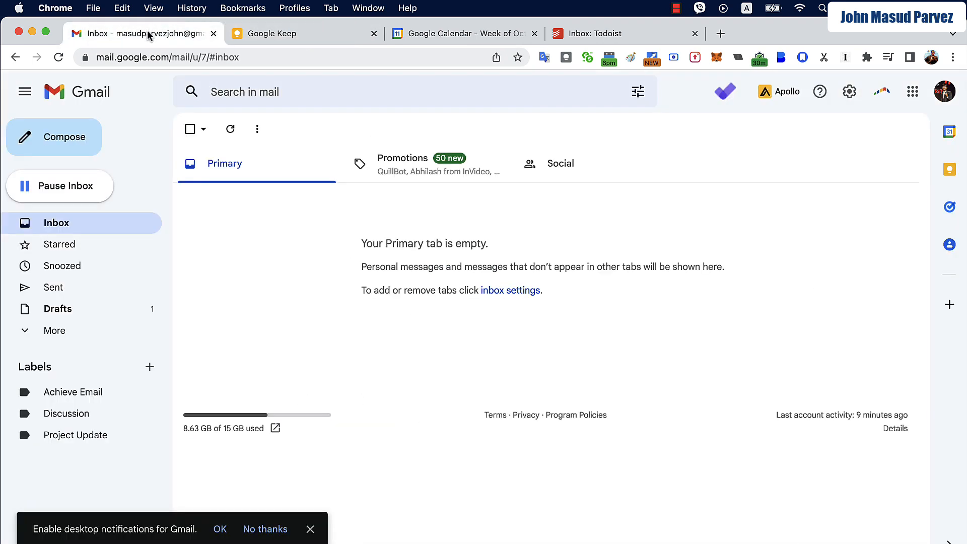